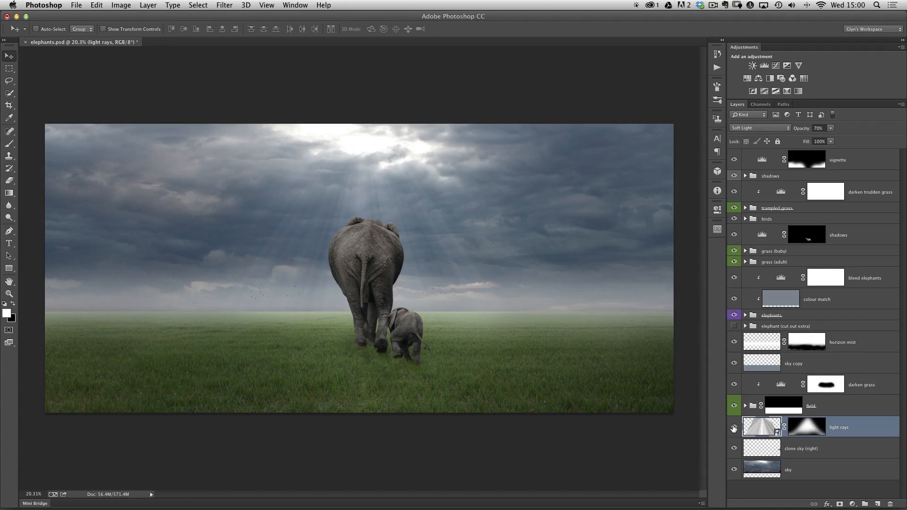
Toggle the existing light rays layer's visibility to compare, leaving it hidden
click(733, 429)
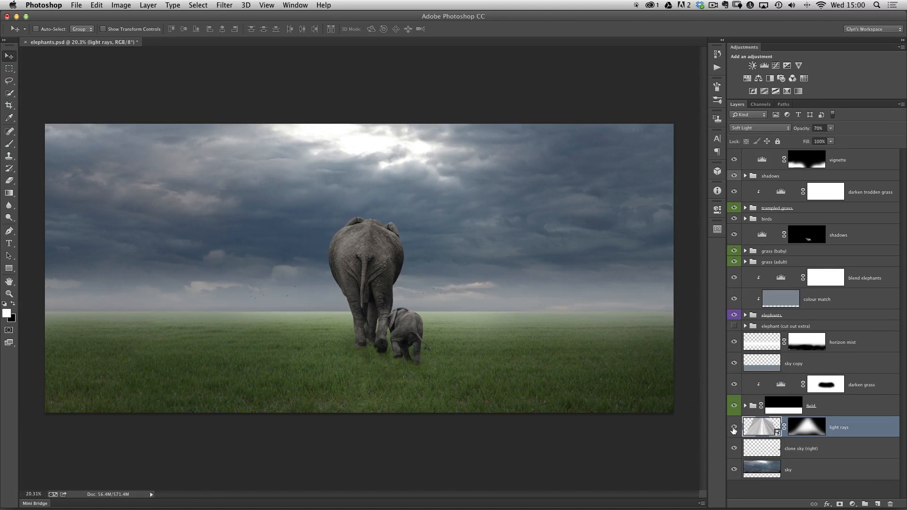
click(733, 429)
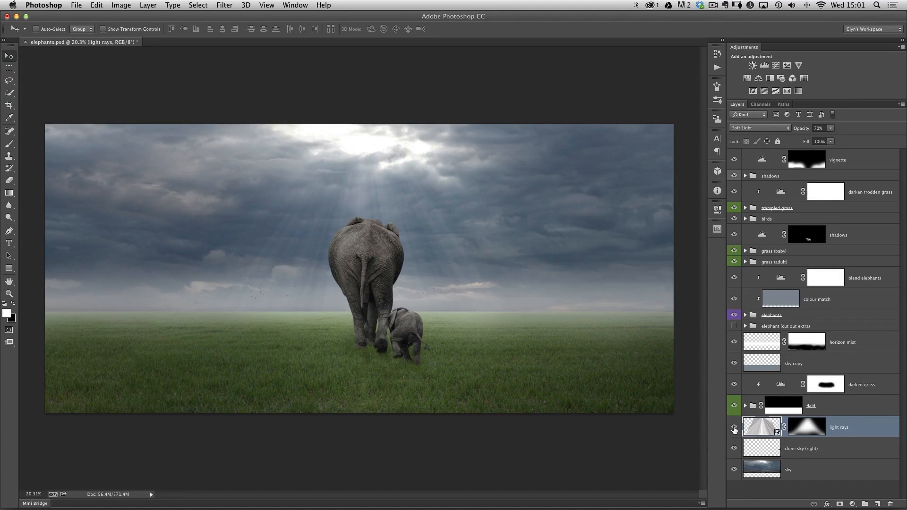
click(734, 429)
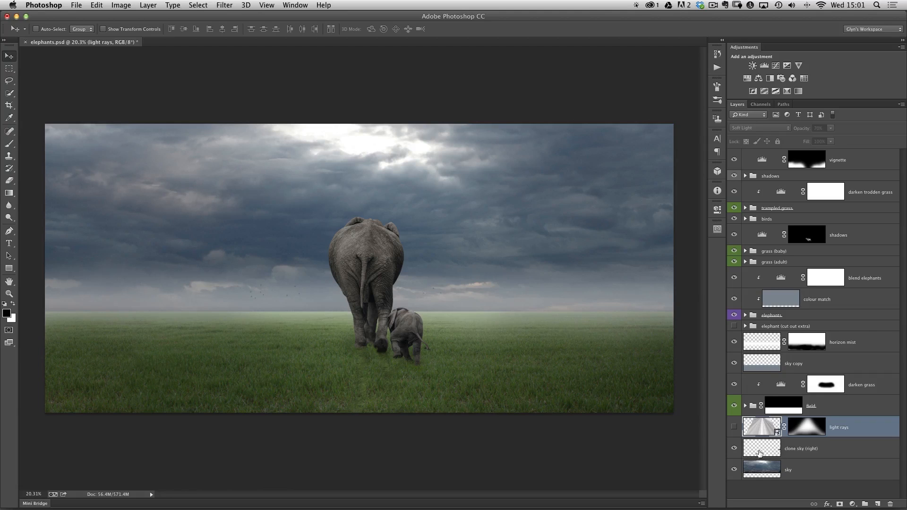
mouse_move(409, 323)
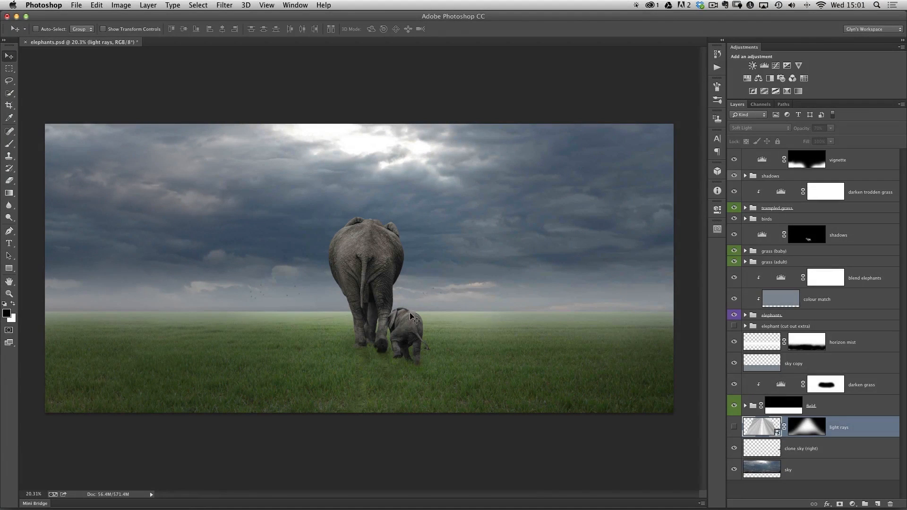
mouse_move(55, 320)
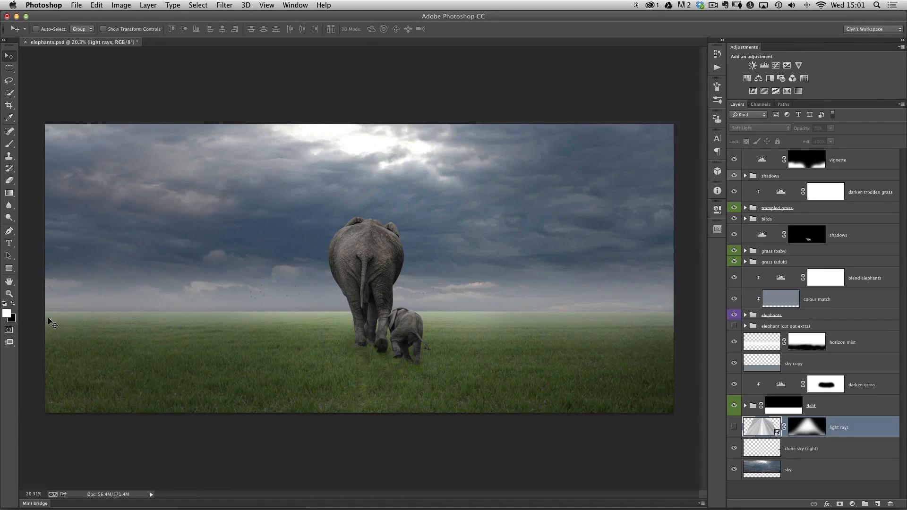
mouse_move(170, 169)
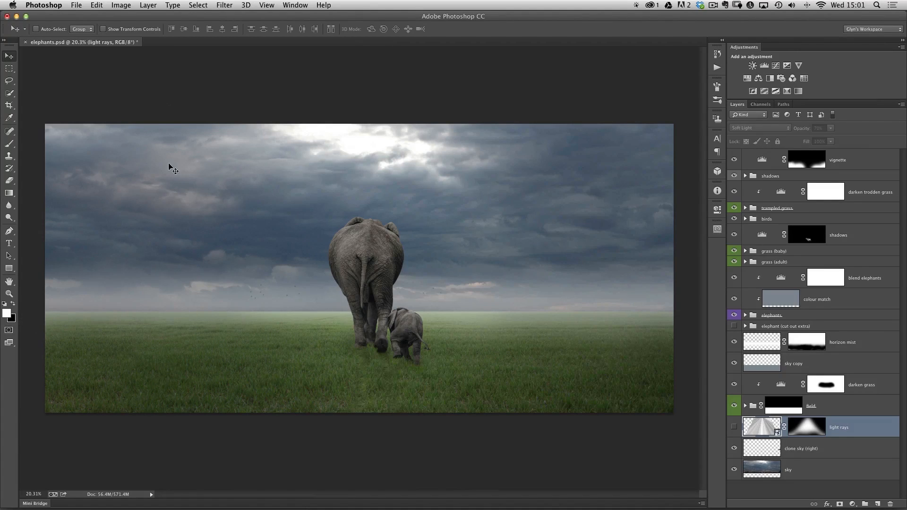
Start a new gradient fill layer via Layer > New Fill Layer > Gradient
click(148, 5)
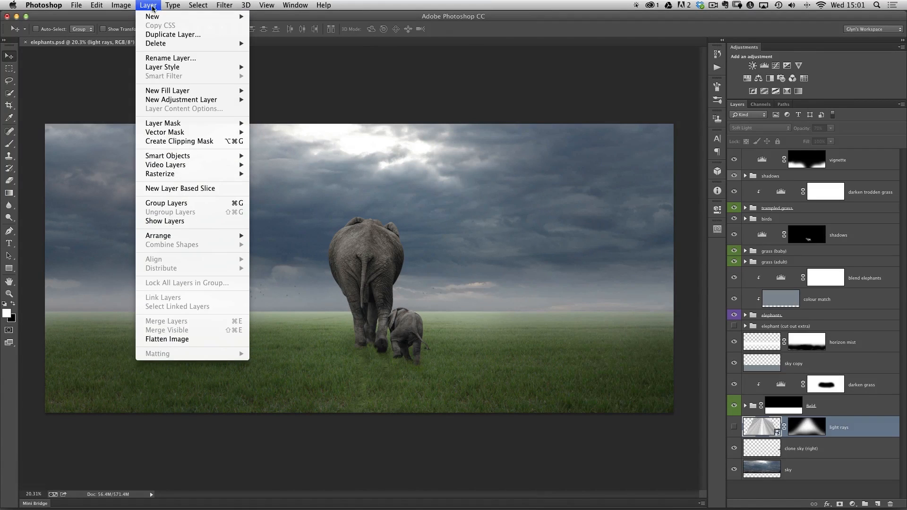
mouse_move(168, 91)
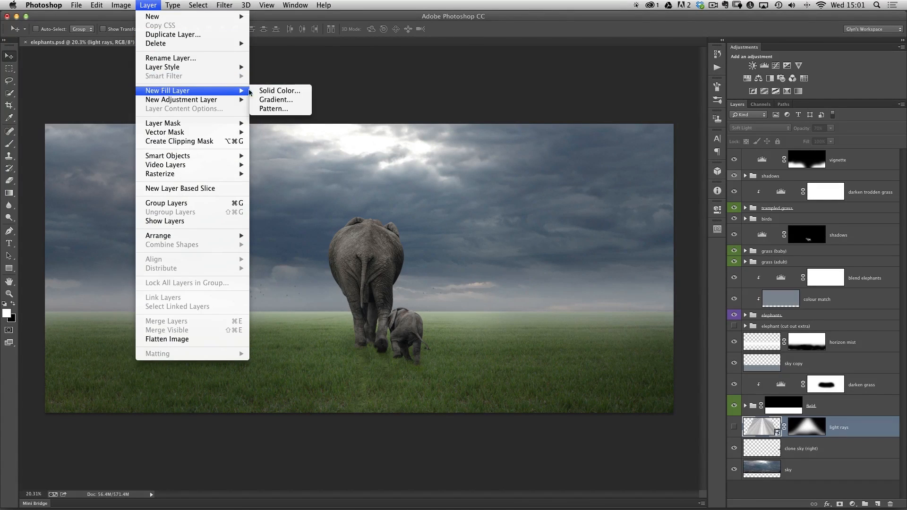
click(276, 100)
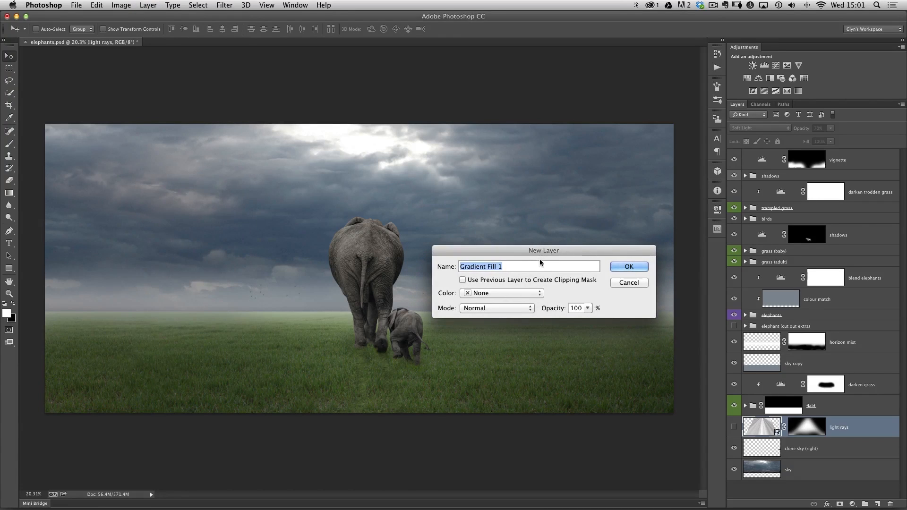
drag(545, 249, 571, 232)
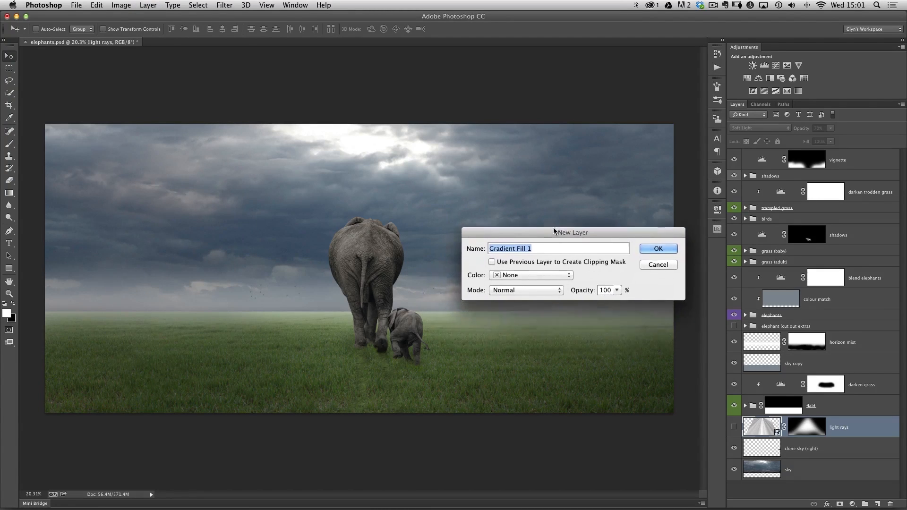
drag(571, 232, 577, 184)
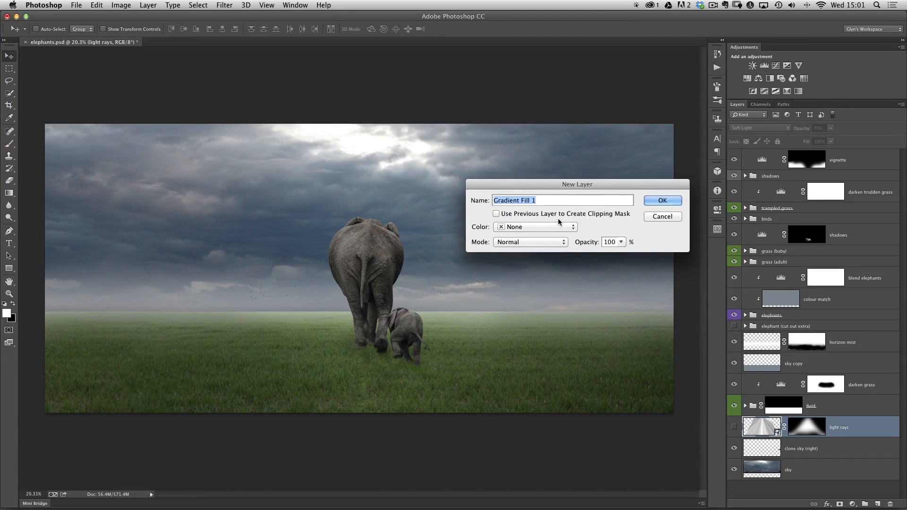
mouse_move(553, 187)
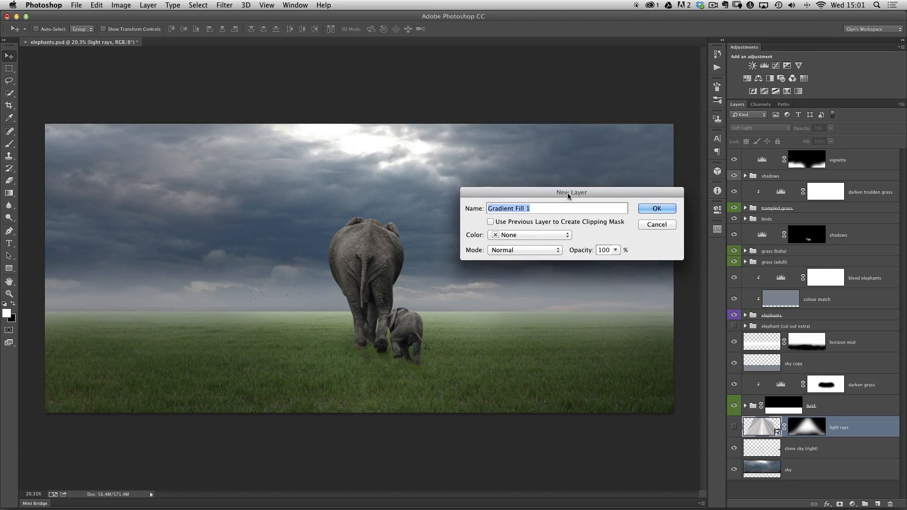
drag(570, 192, 579, 181)
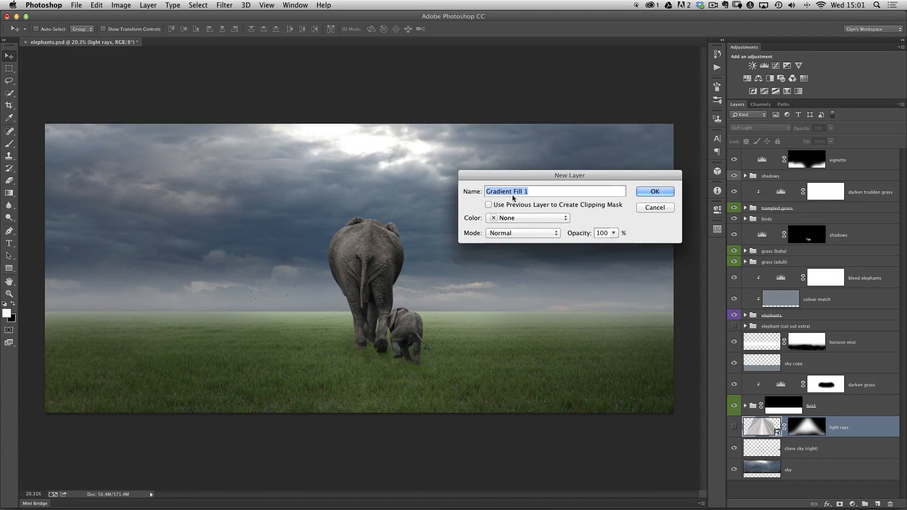
Name the new layer 'light rays' and set its blending mode
text(light)
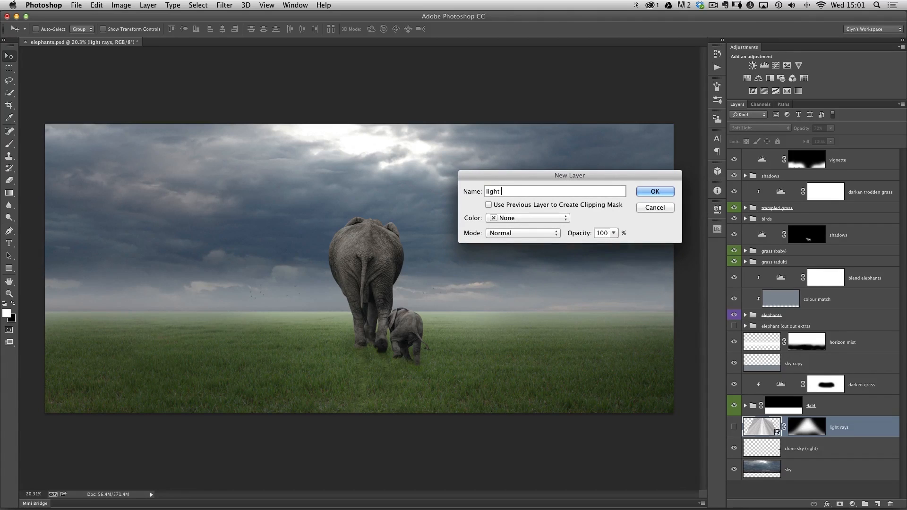
text(ray)
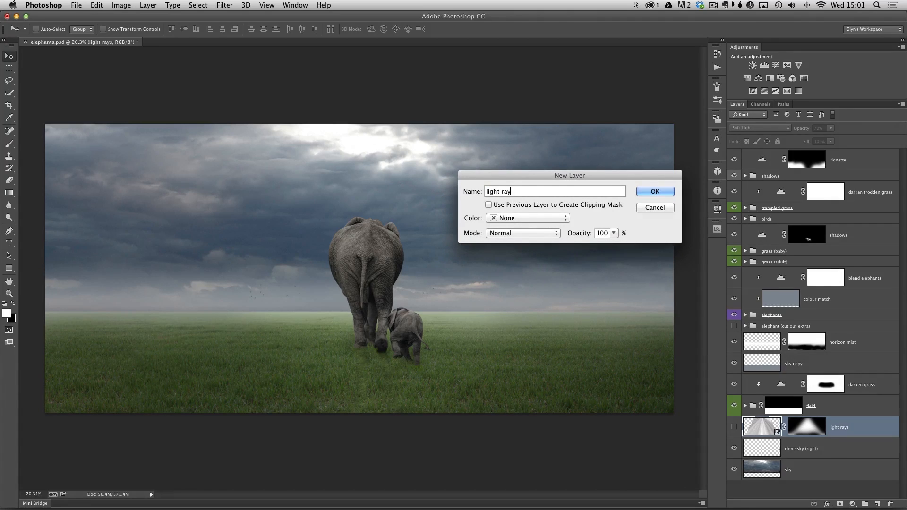
text(s)
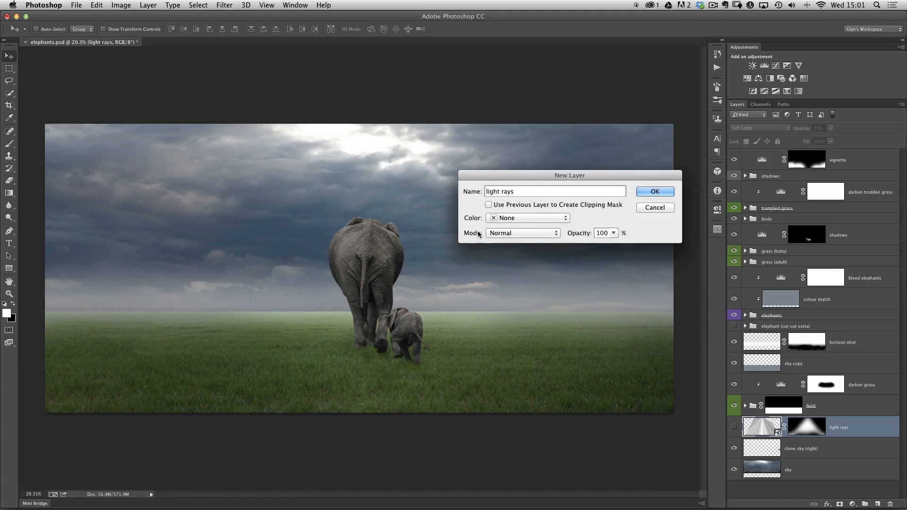
mouse_move(491, 238)
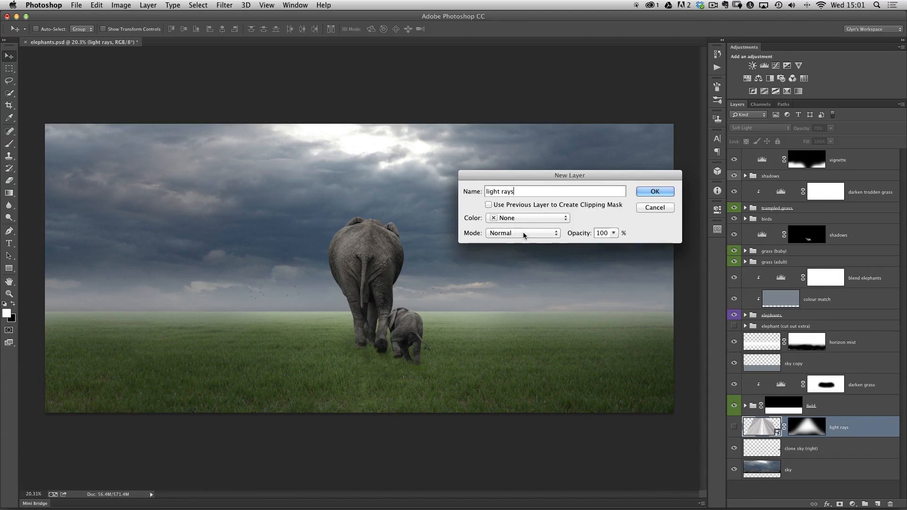
click(521, 232)
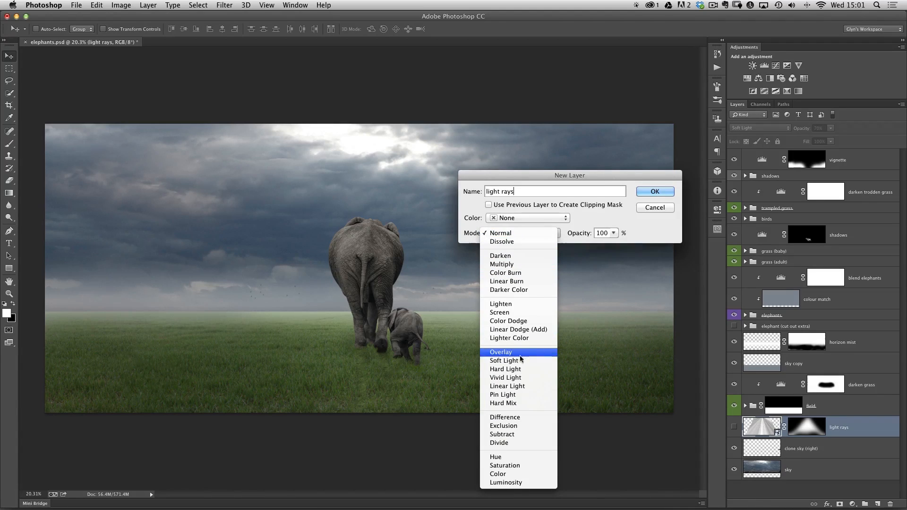
click(503, 360)
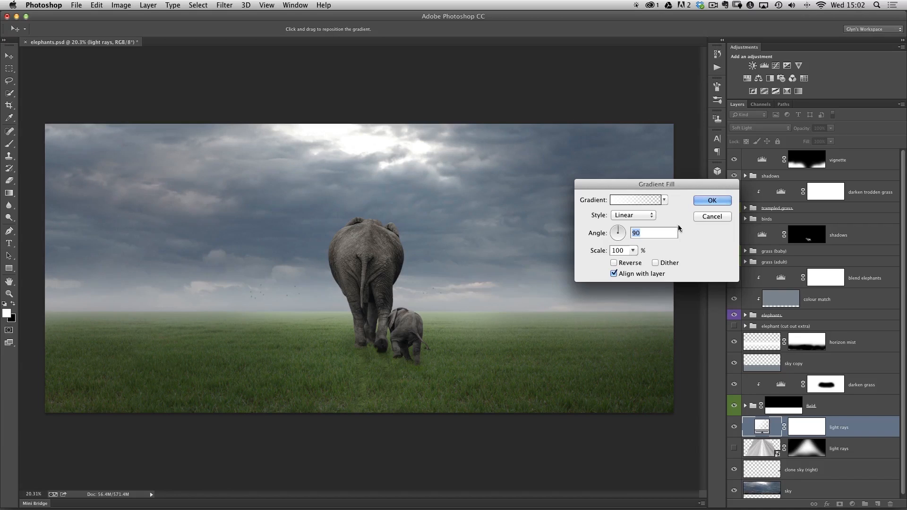
Change the Gradient Fill style from Linear to Angle
drag(656, 184, 650, 164)
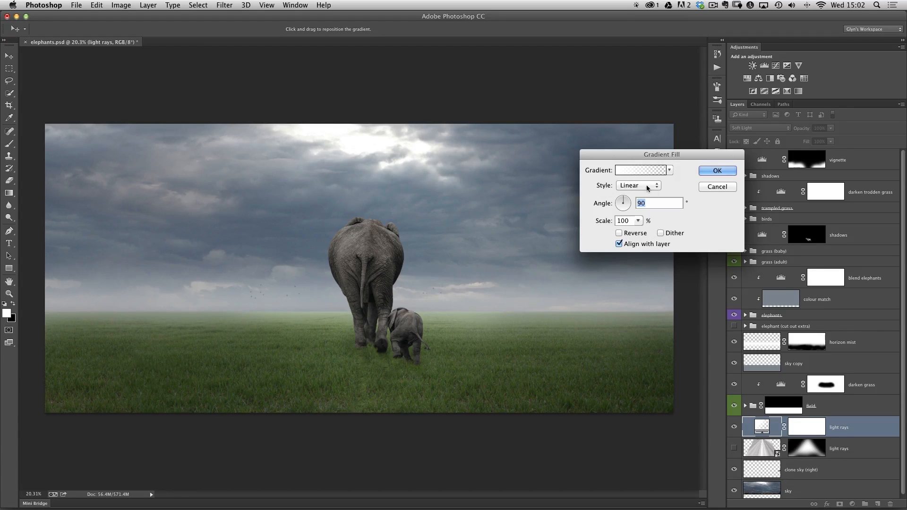
click(636, 185)
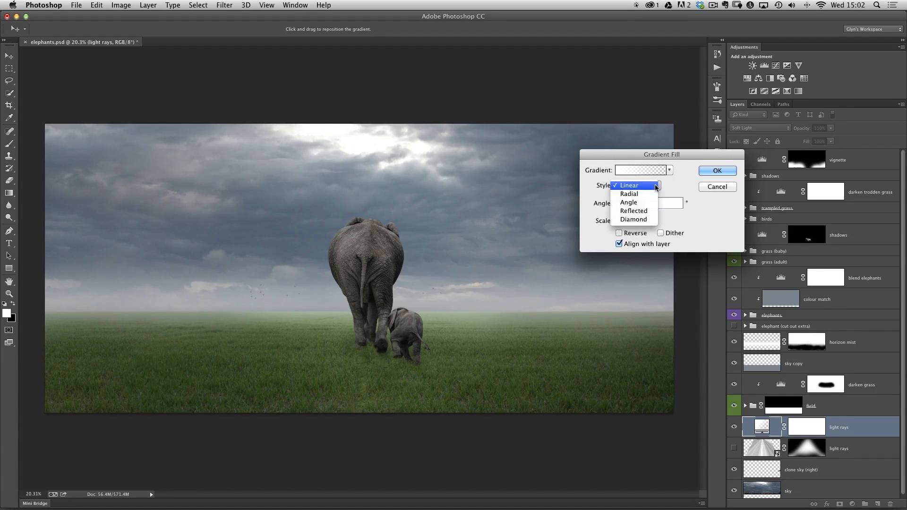
click(628, 202)
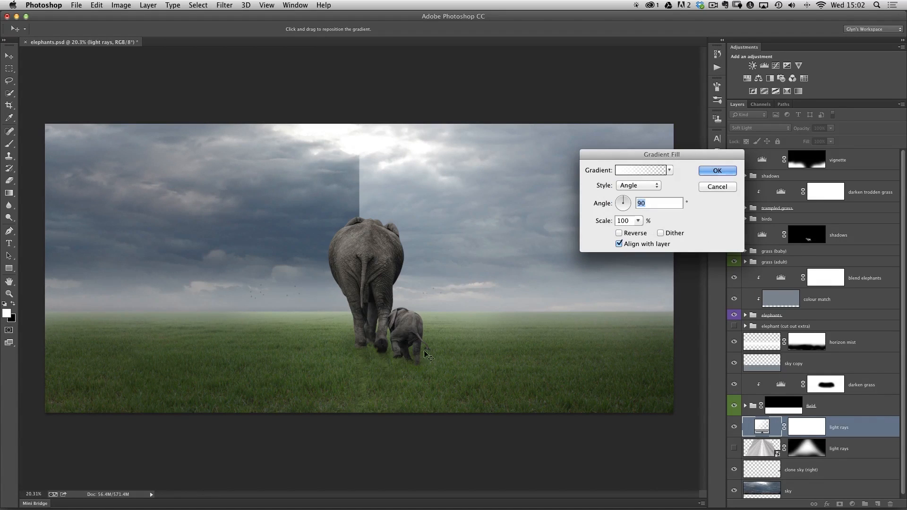
mouse_move(456, 345)
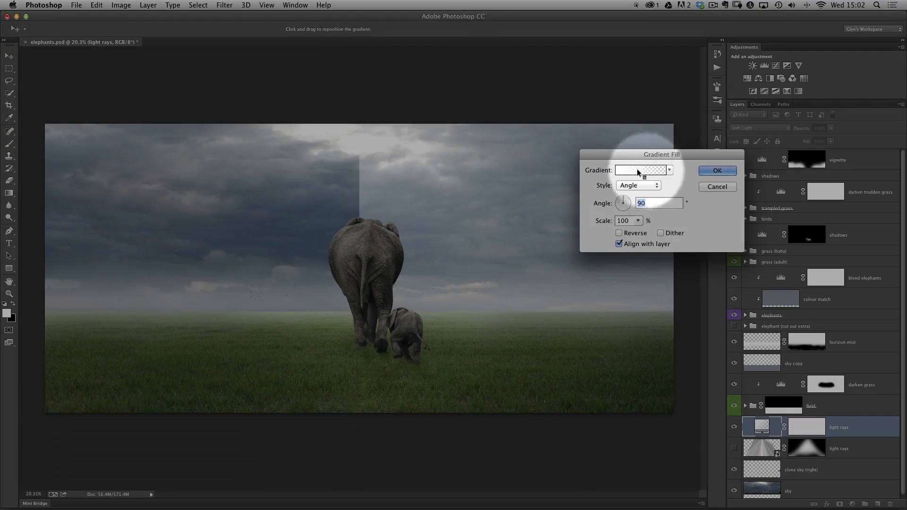
In the Gradient Editor set Gradient Type to Noise with the HSB colour model
click(641, 169)
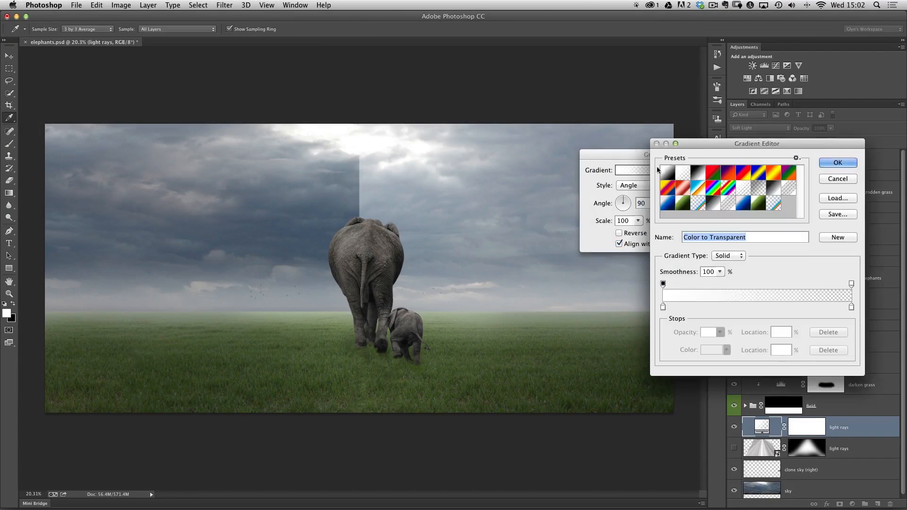
drag(757, 143, 700, 133)
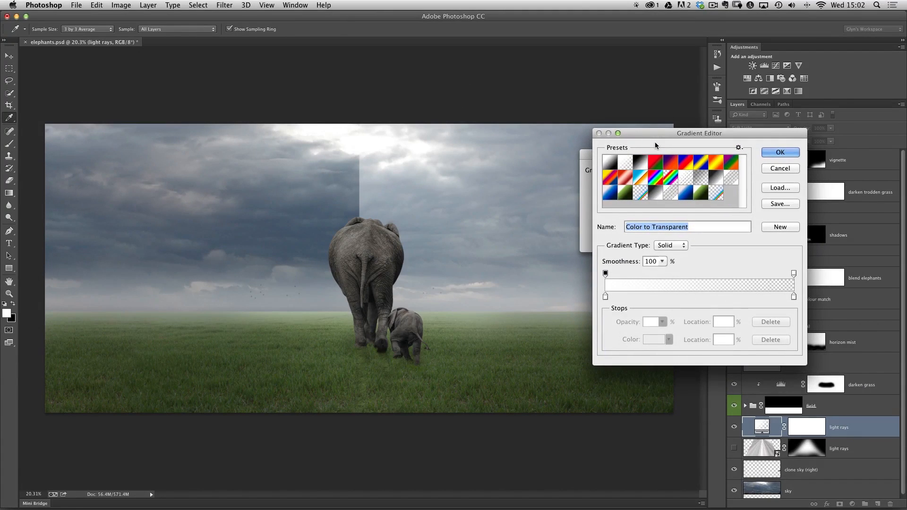
mouse_move(630, 238)
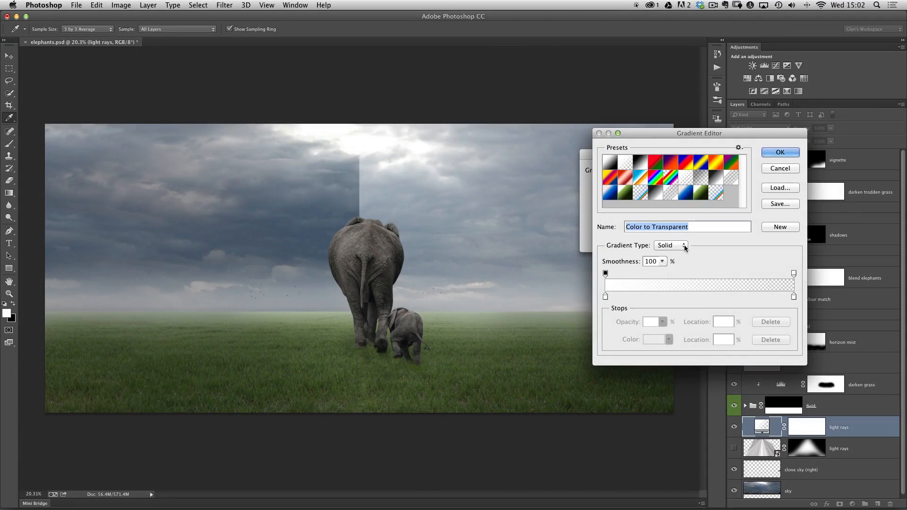
click(669, 246)
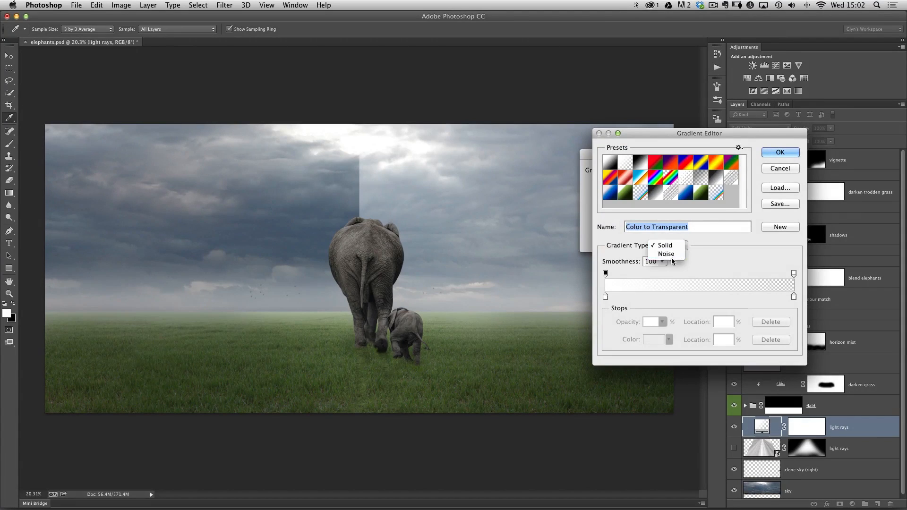
click(667, 254)
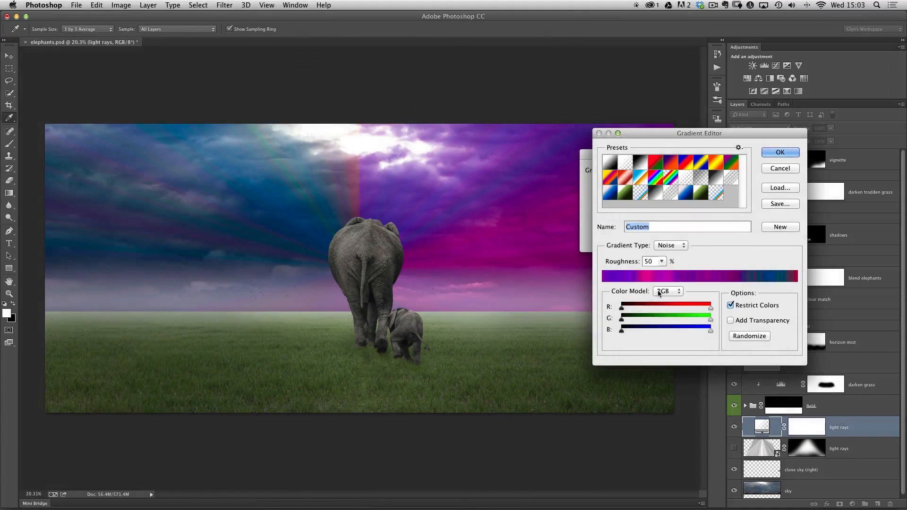
click(668, 291)
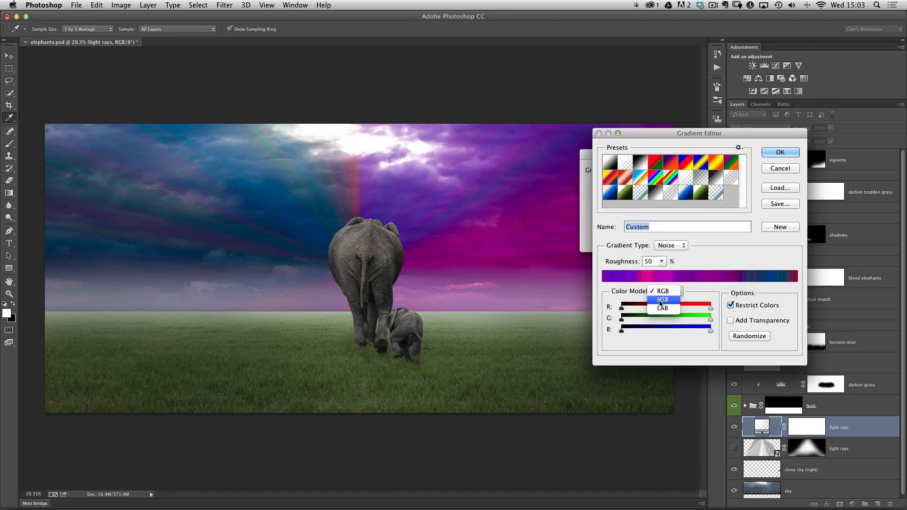
mouse_move(672, 302)
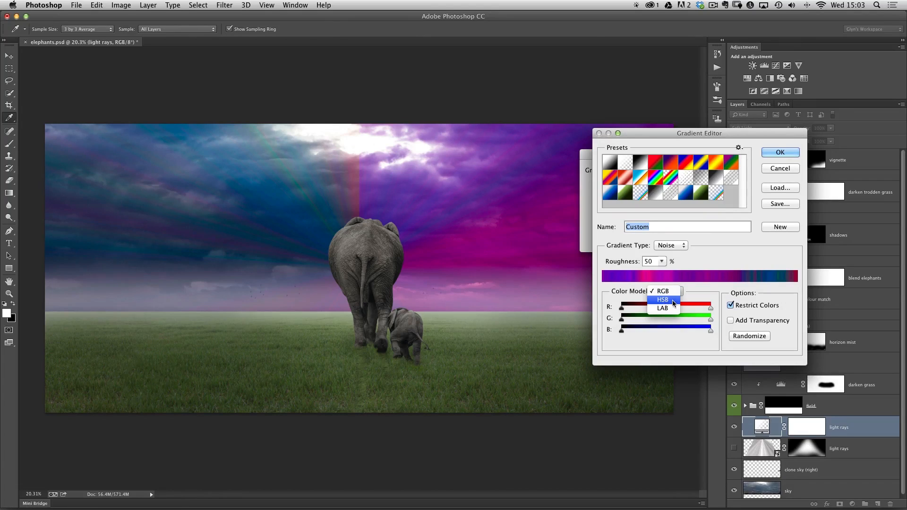
click(662, 300)
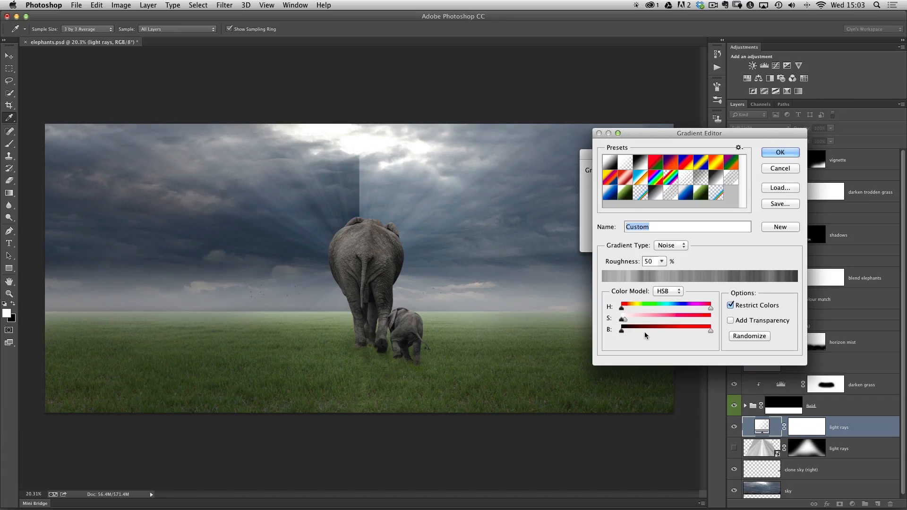
mouse_move(509, 272)
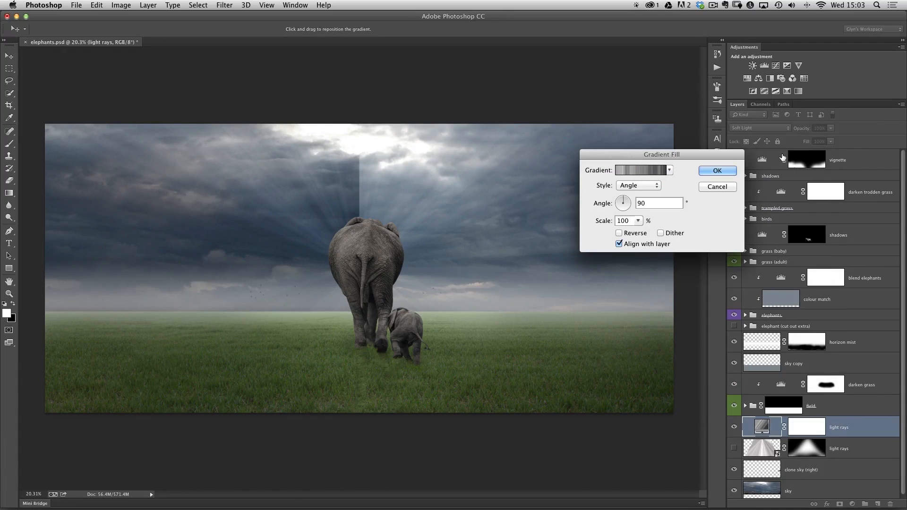
Drag the angle gradient's centre up into the bright cloud break above the elephants
drag(661, 154, 676, 161)
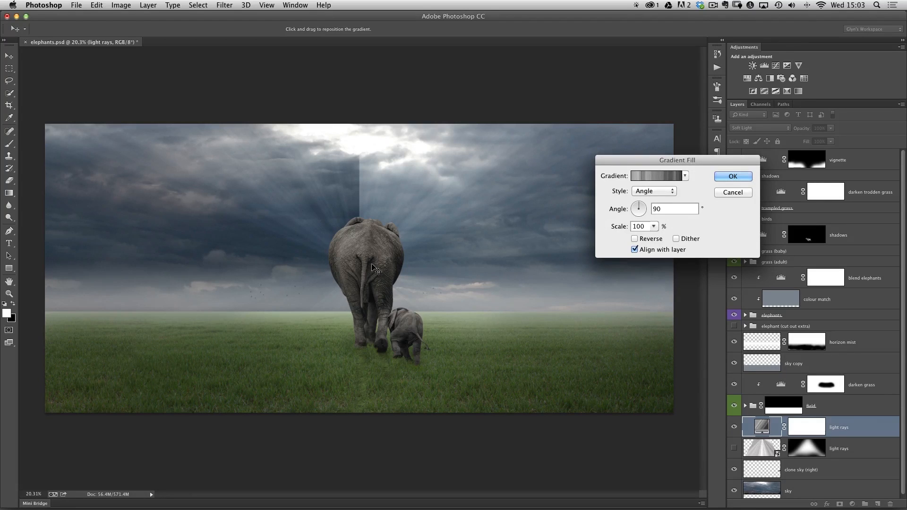
drag(373, 268, 245, 198)
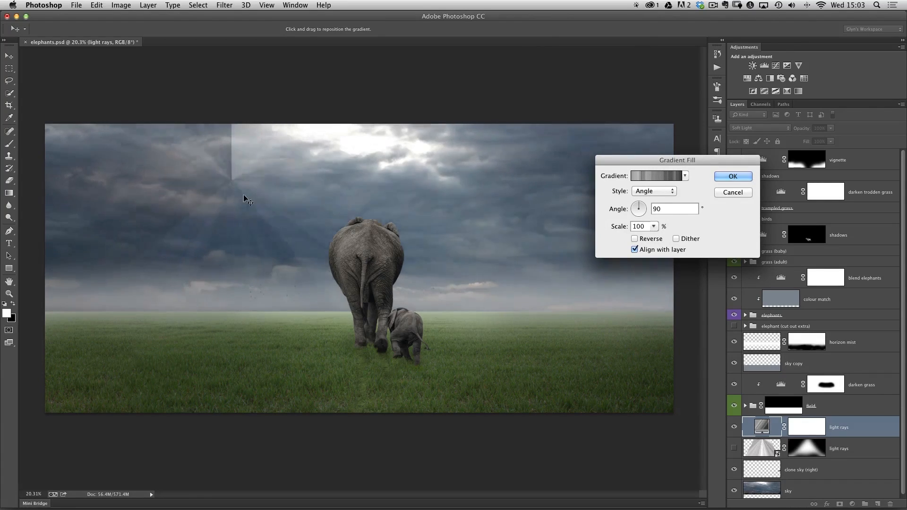
drag(244, 200, 411, 199)
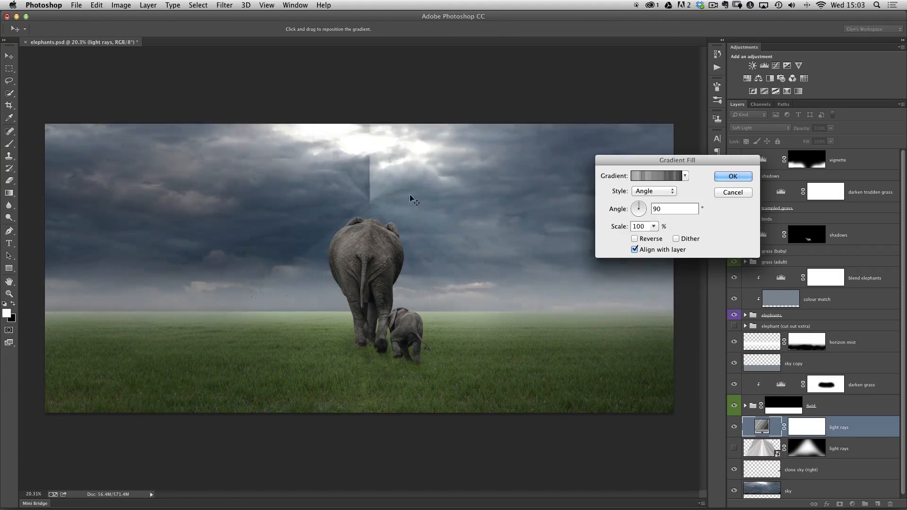
drag(412, 198, 412, 227)
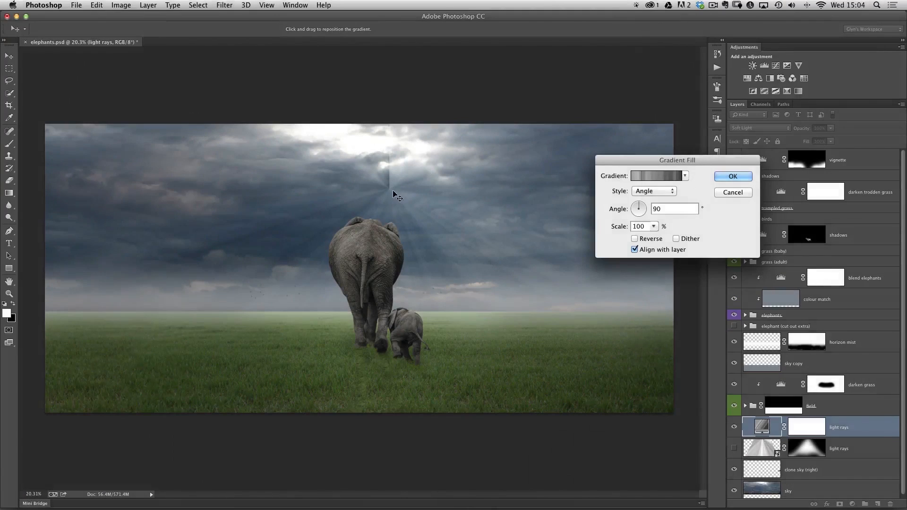
drag(396, 196, 371, 145)
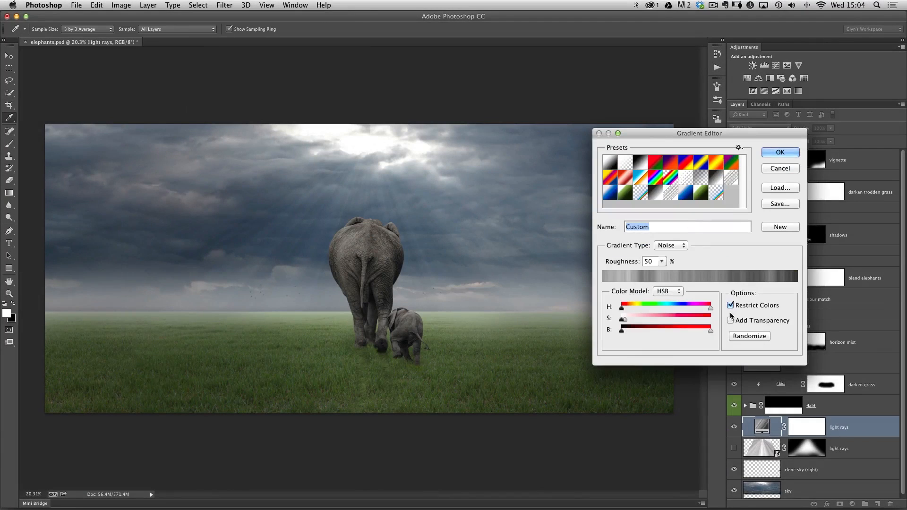
Randomize the noise gradient repeatedly until the ray pattern looks pleasingly soft
click(749, 336)
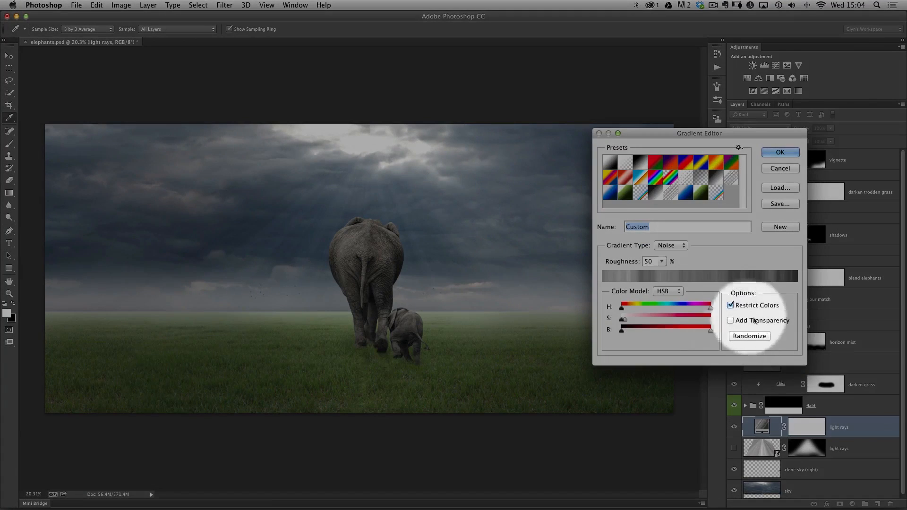
click(748, 336)
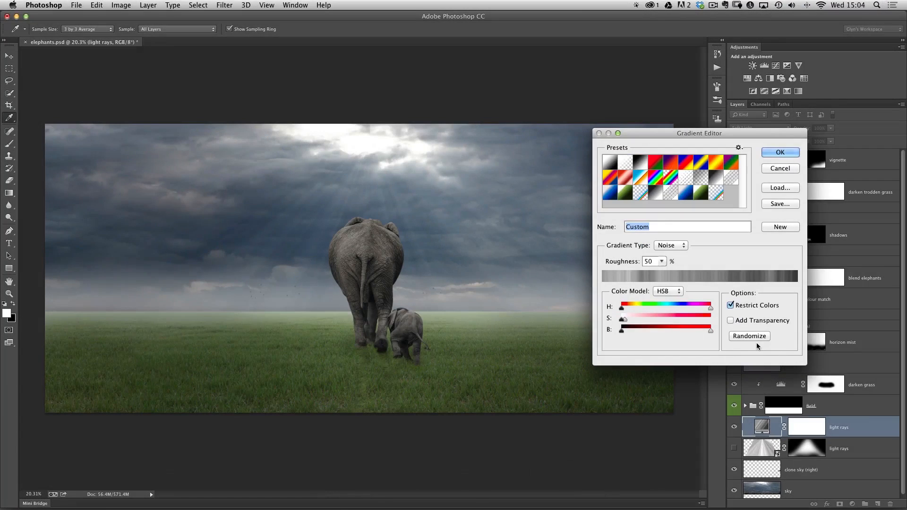
click(749, 337)
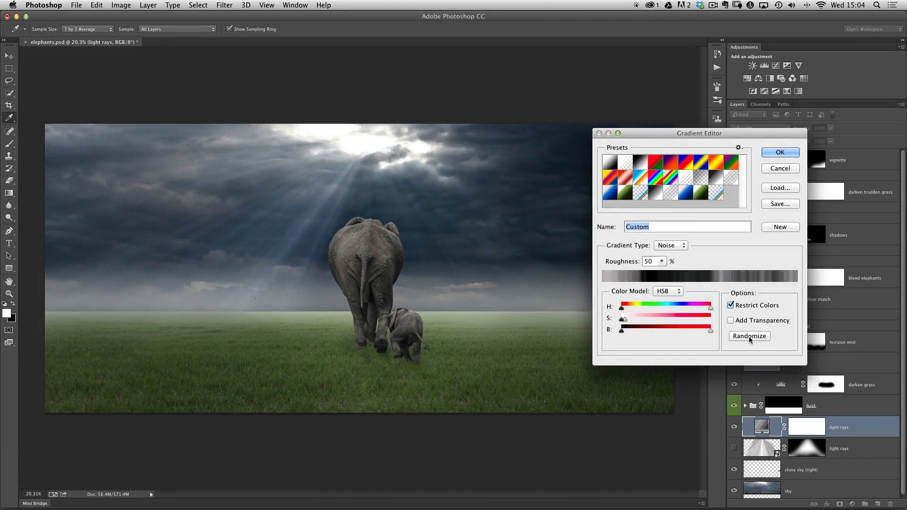
click(749, 336)
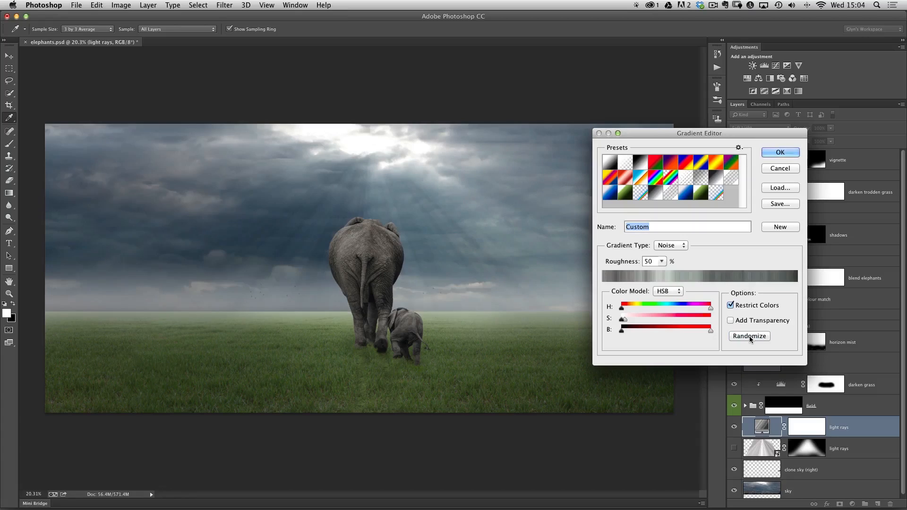
click(748, 336)
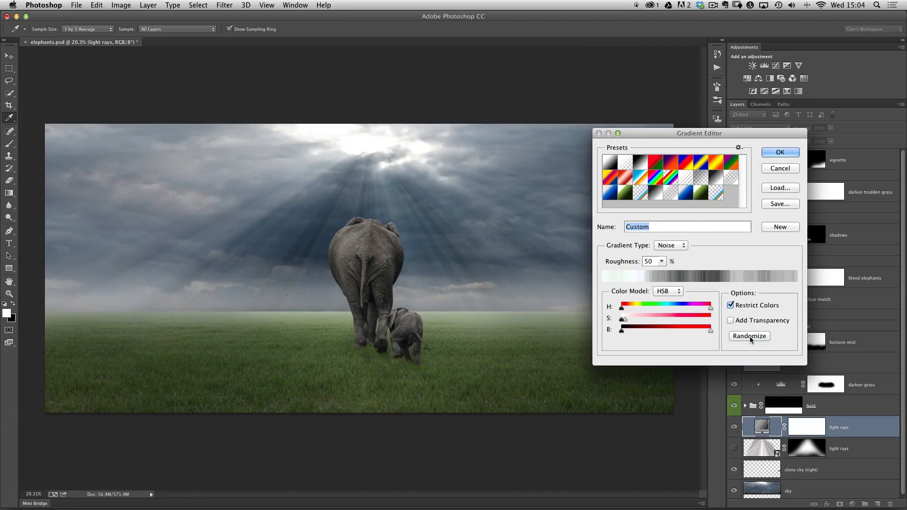
click(749, 337)
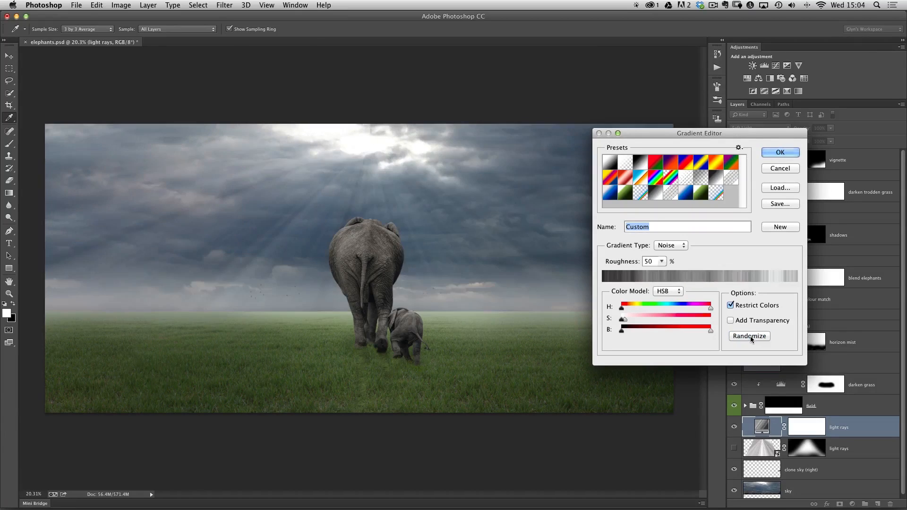
click(748, 337)
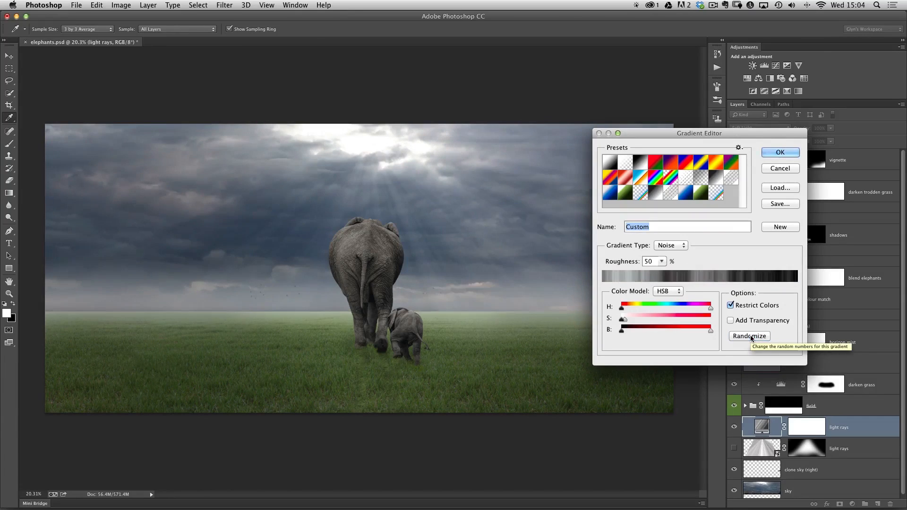
click(749, 336)
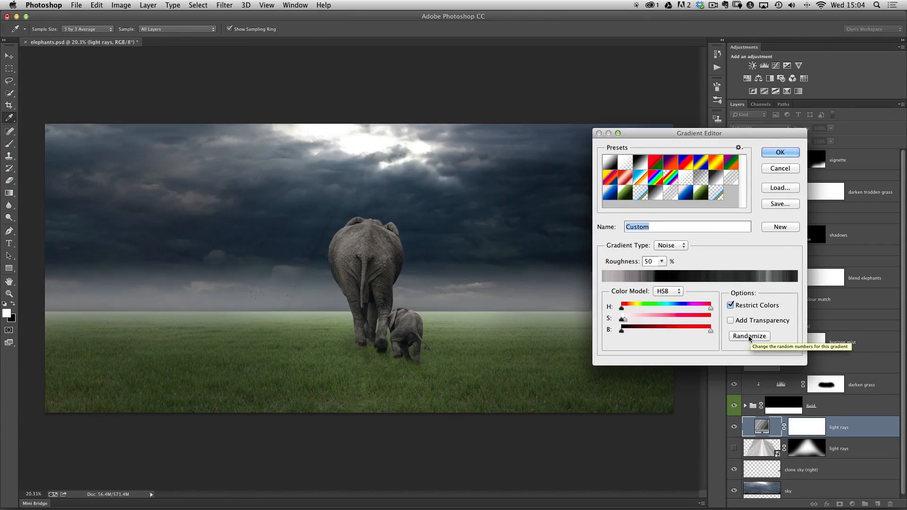
click(749, 336)
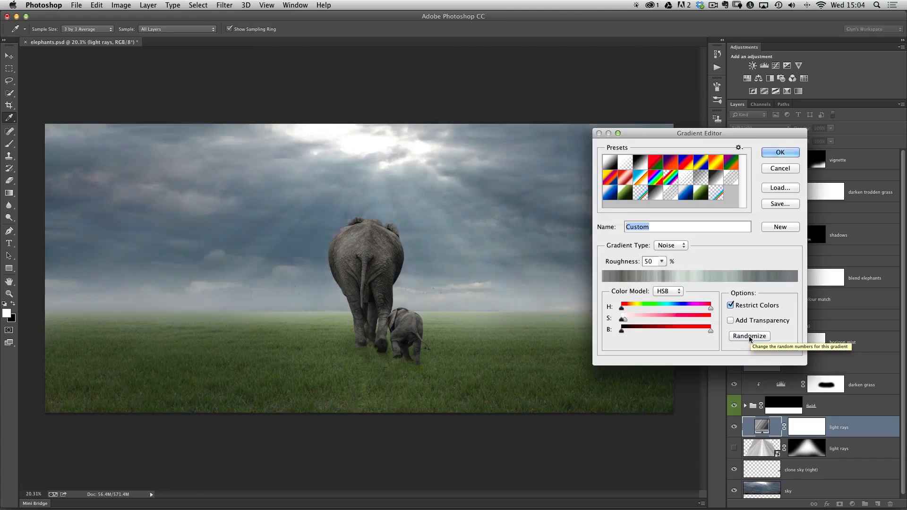
click(749, 337)
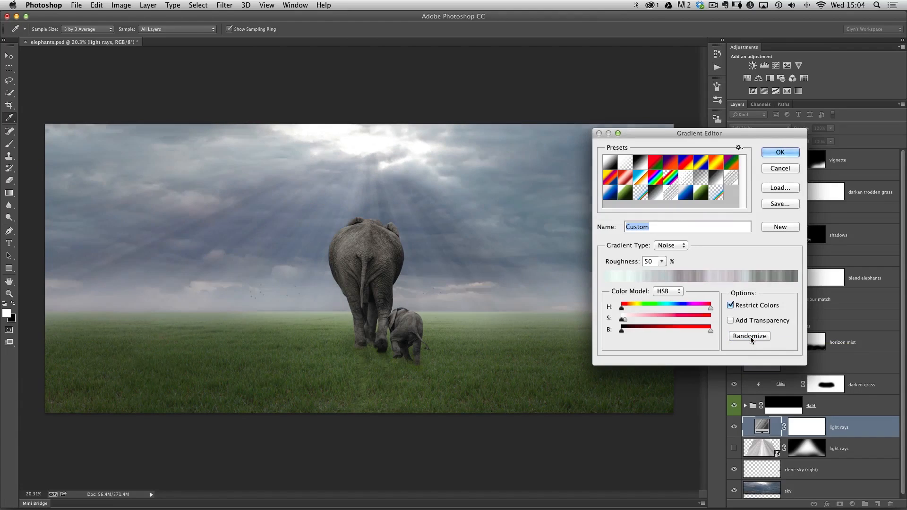
click(748, 336)
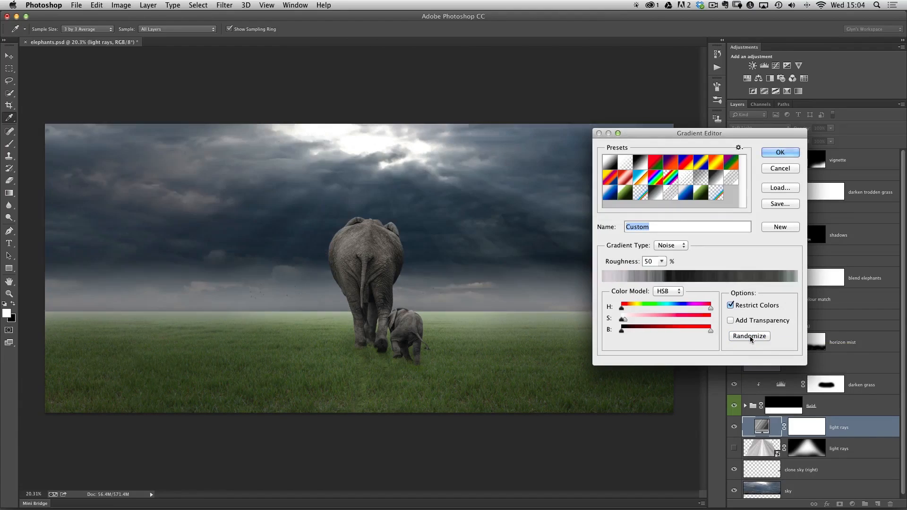
click(749, 336)
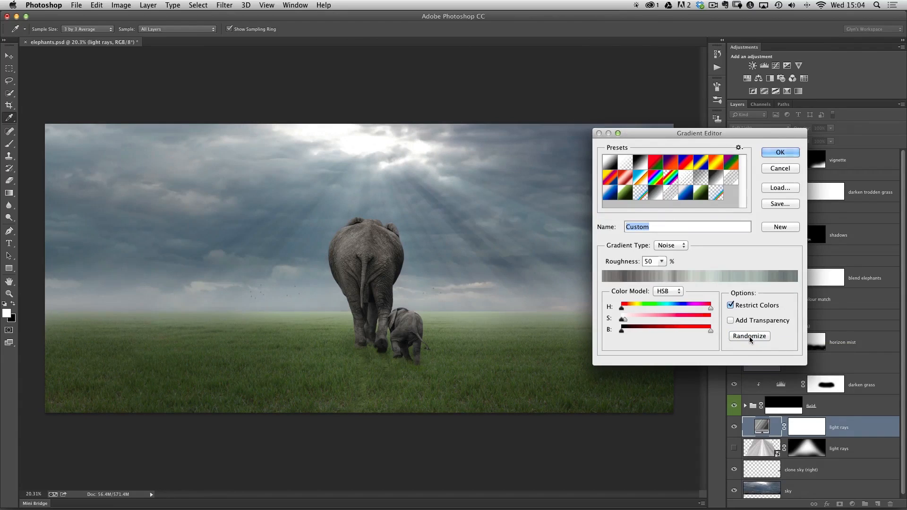
click(748, 336)
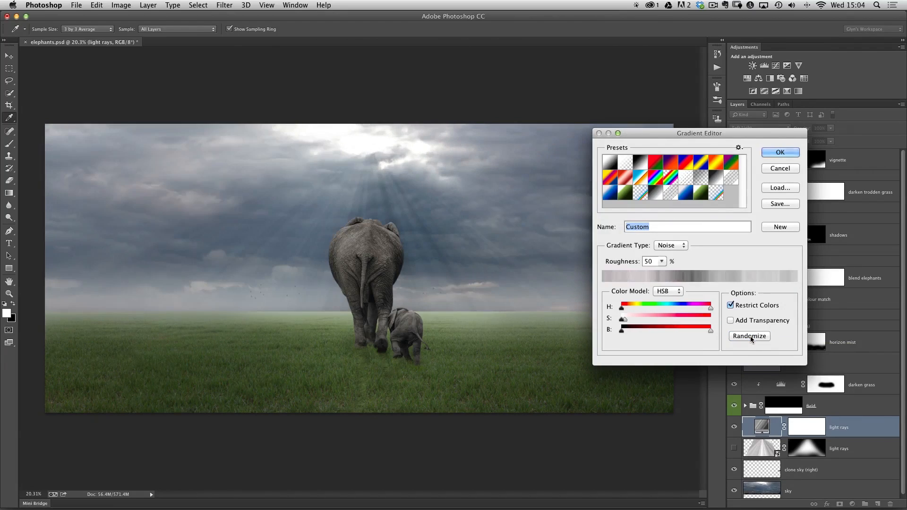
click(749, 336)
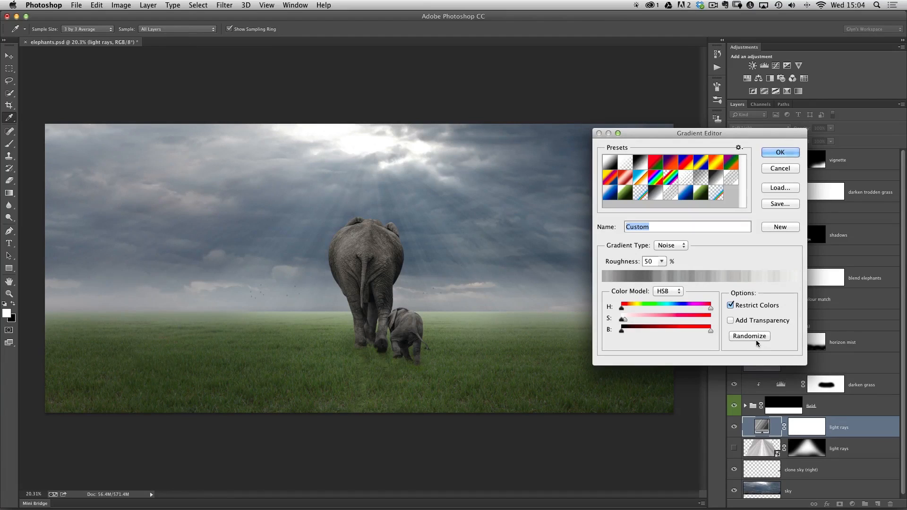
click(780, 152)
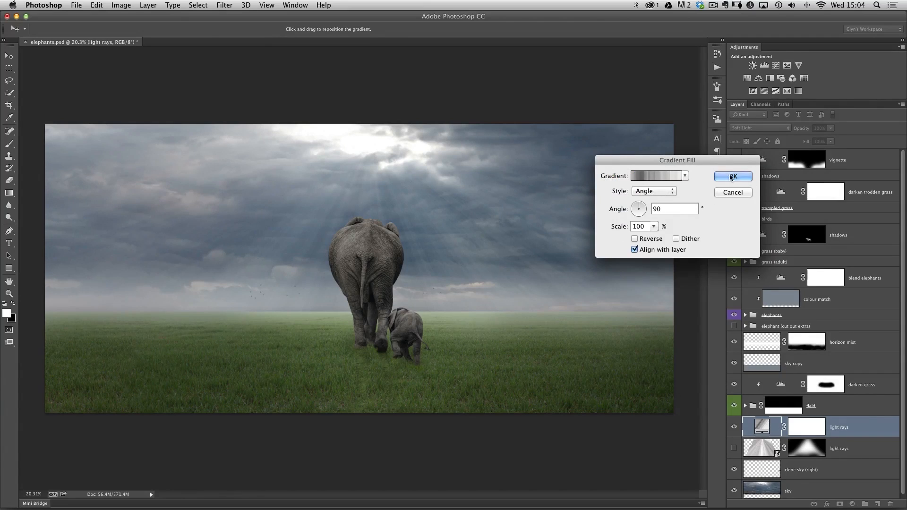
Confirm the Gradient Fill dialog to commit the 90° angle gradient rays
click(732, 176)
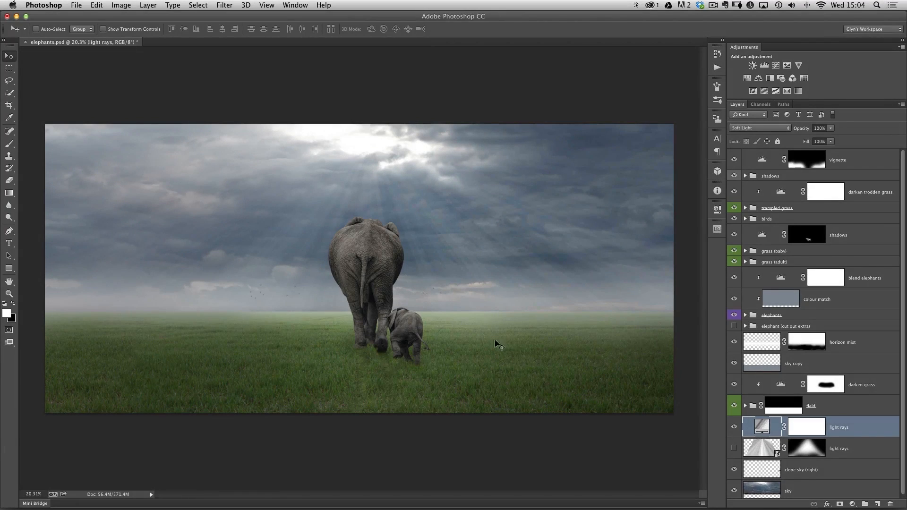
mouse_move(652, 273)
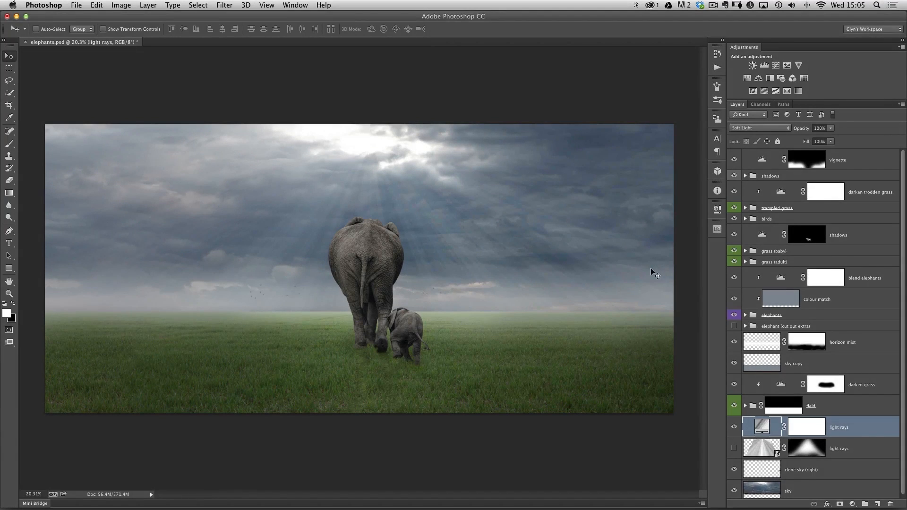
mouse_move(654, 290)
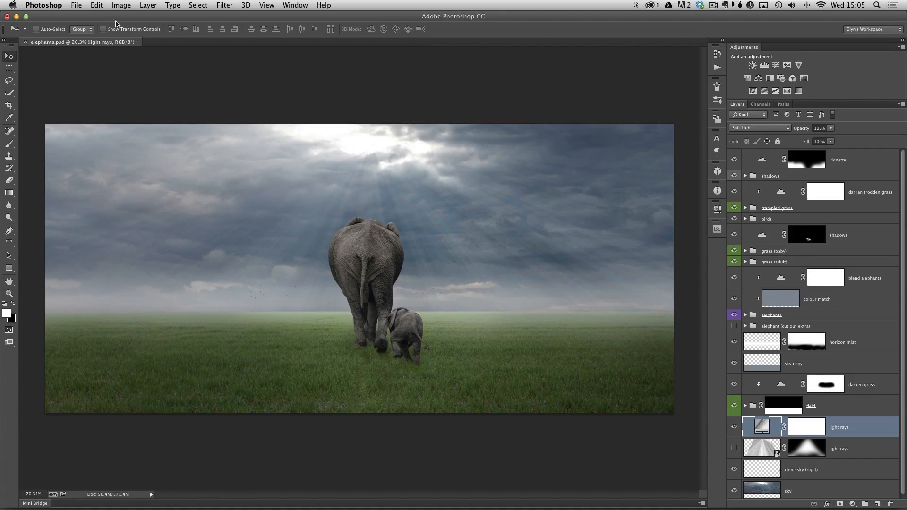
click(96, 6)
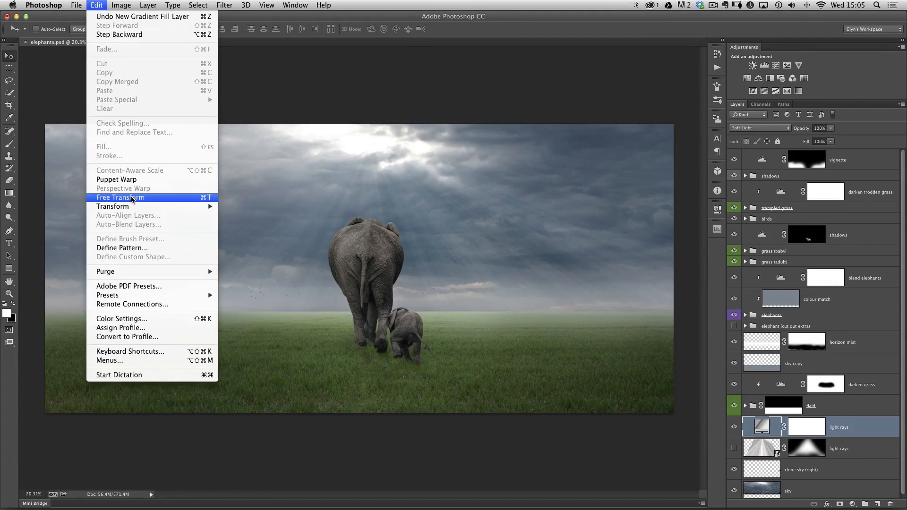
click(120, 198)
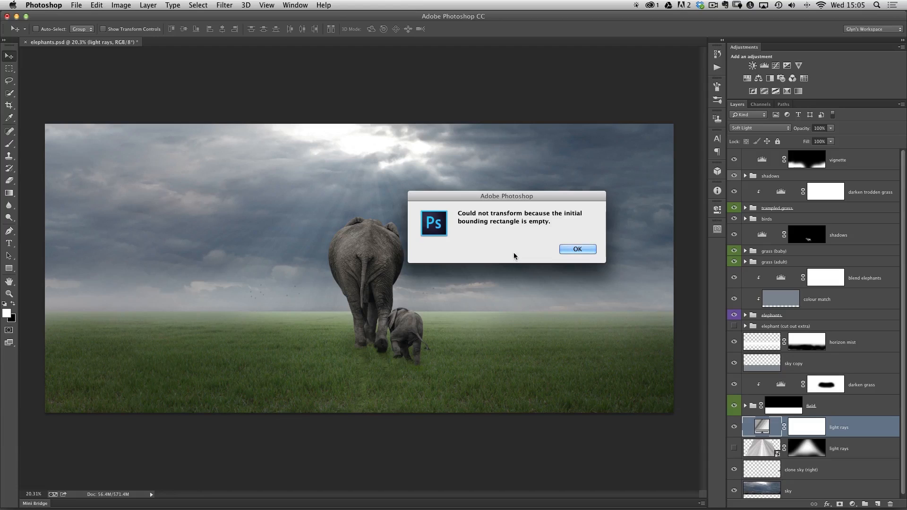
mouse_move(509, 222)
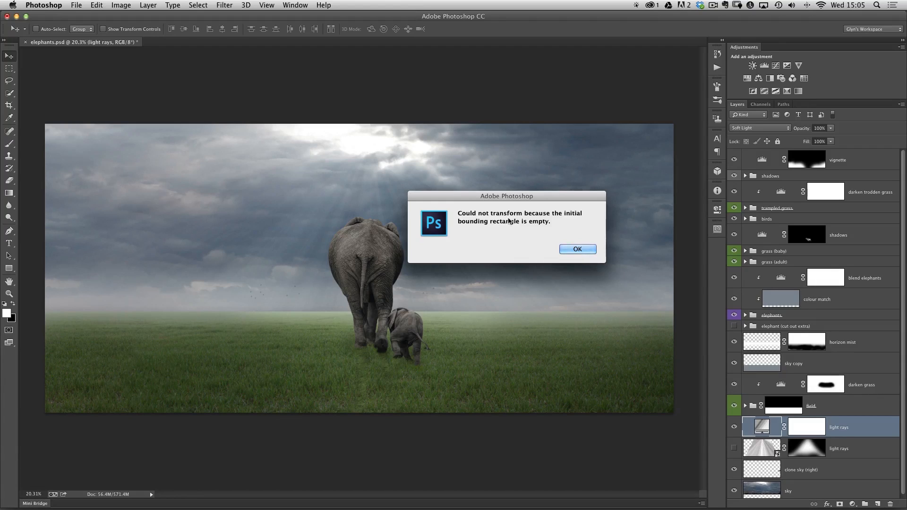
mouse_move(514, 233)
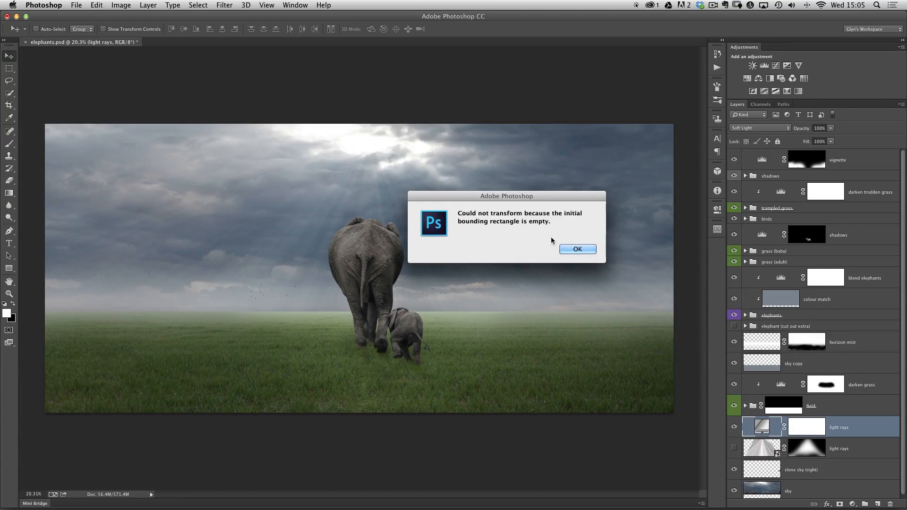
click(577, 249)
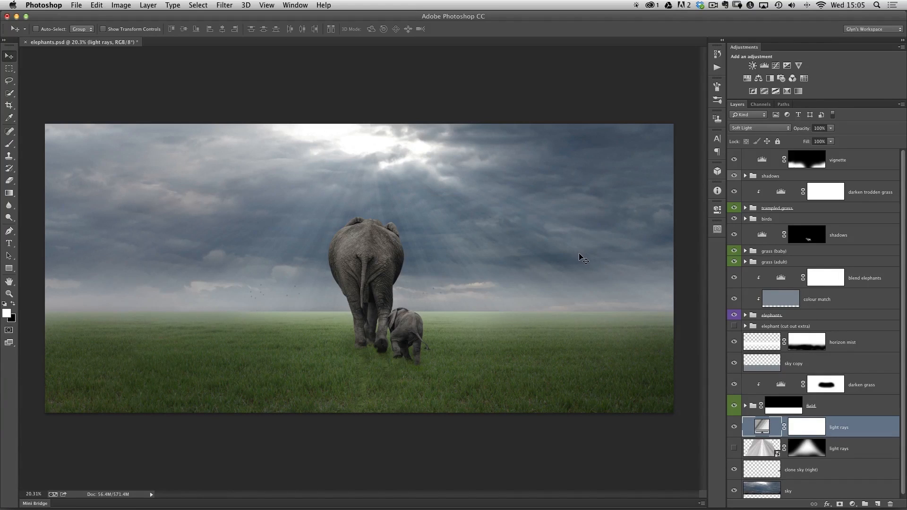
mouse_move(544, 338)
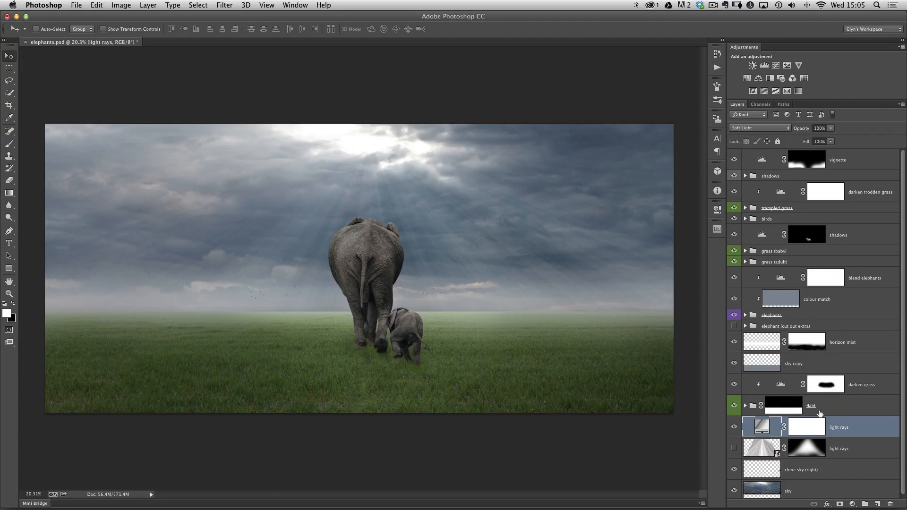
mouse_move(894, 121)
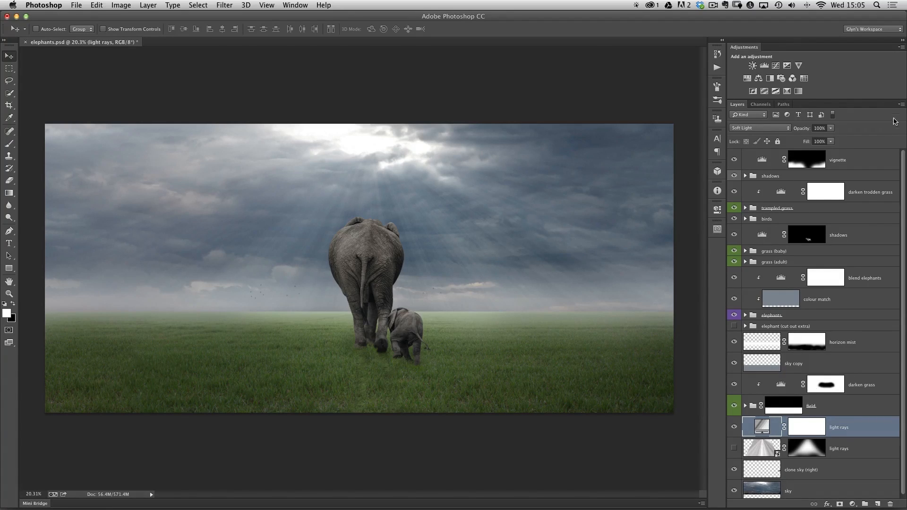
Bring up the Layers panel flyout menu to convert the rays layer to a smart object
click(900, 114)
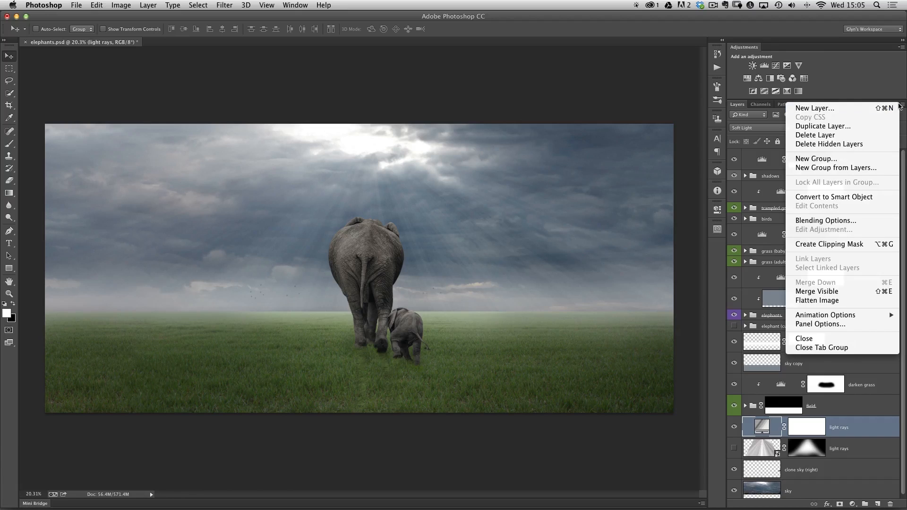
mouse_move(839, 122)
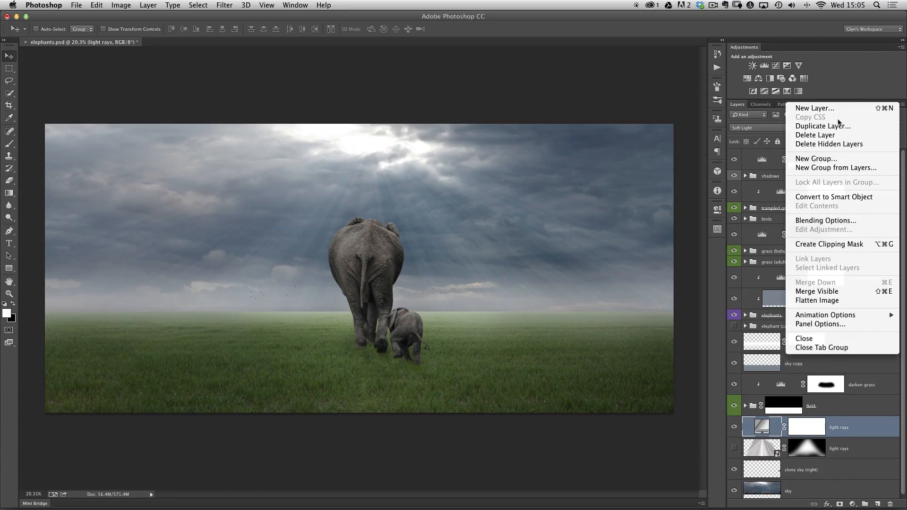
mouse_move(834, 196)
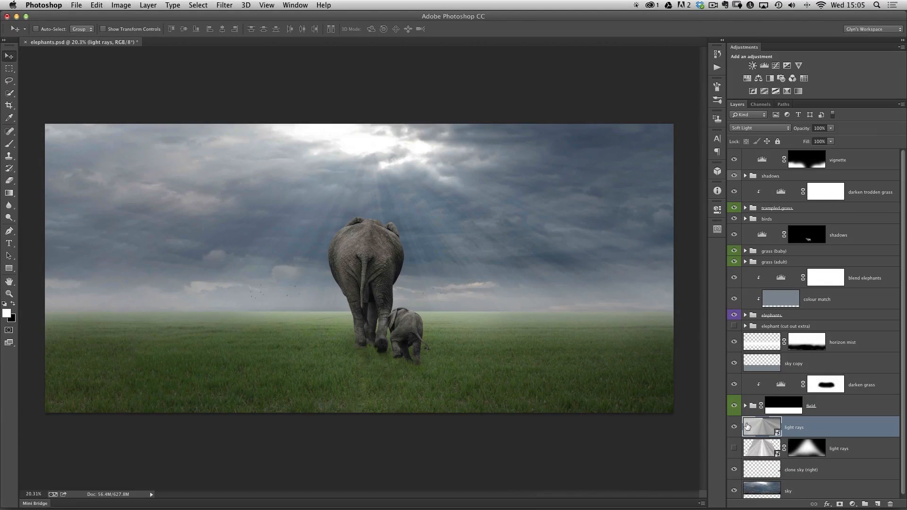
mouse_move(770, 430)
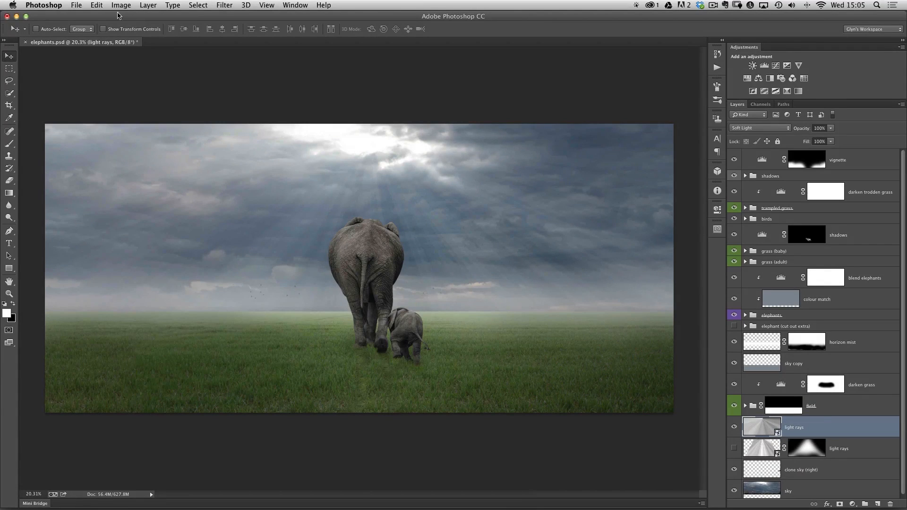
Free Transform the light rays smart object, squeezing it to about 60% width over the elephants
click(97, 4)
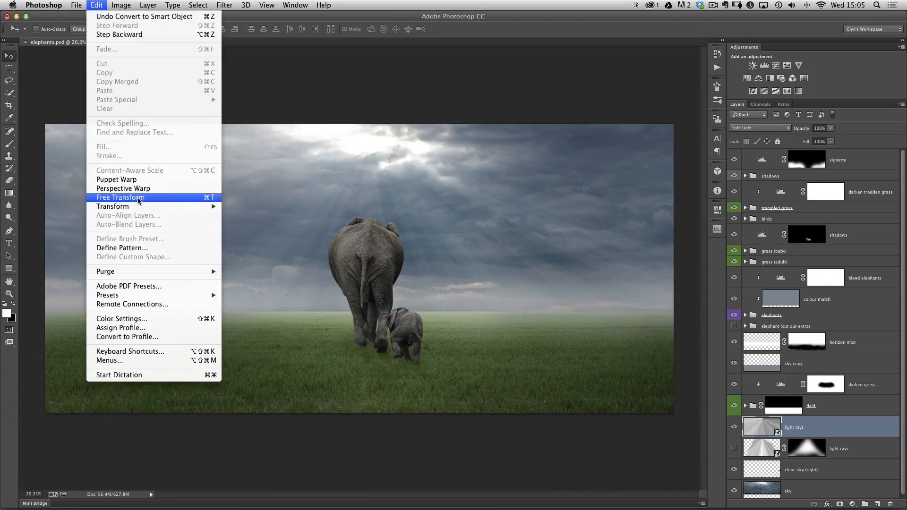
click(120, 197)
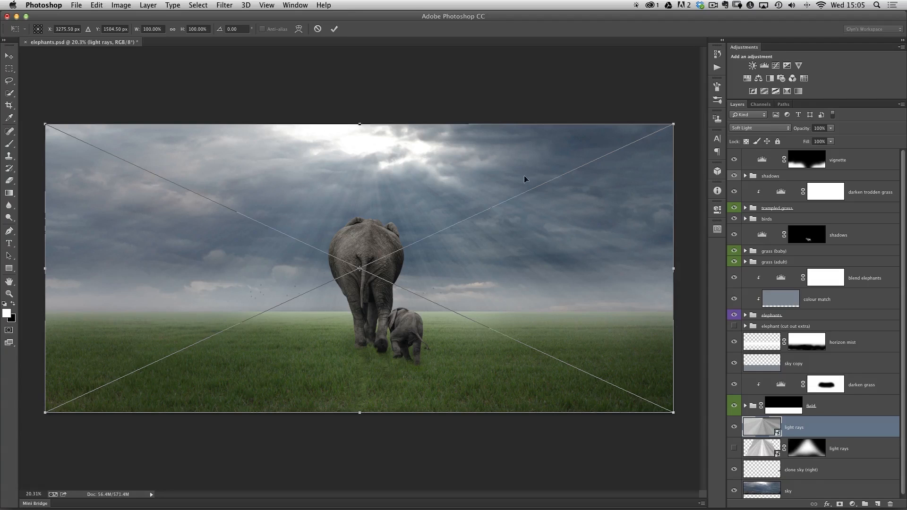
mouse_move(442, 409)
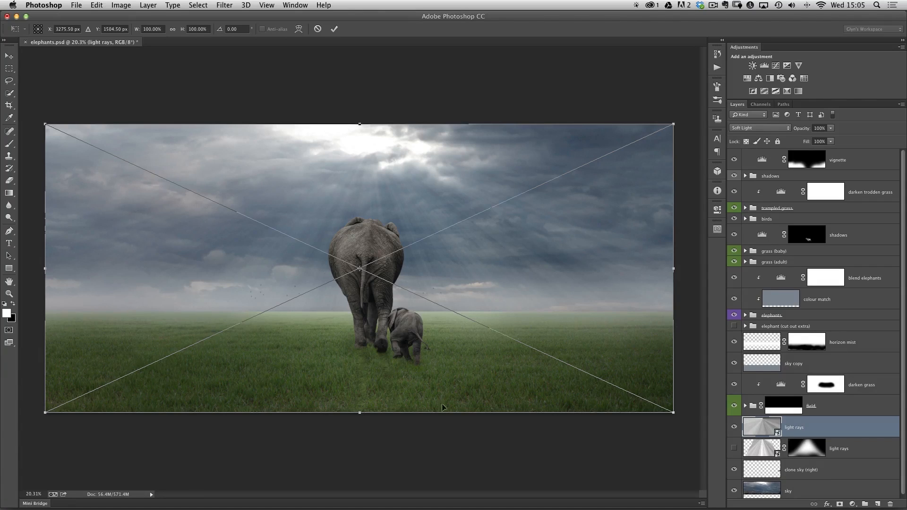
mouse_move(38, 264)
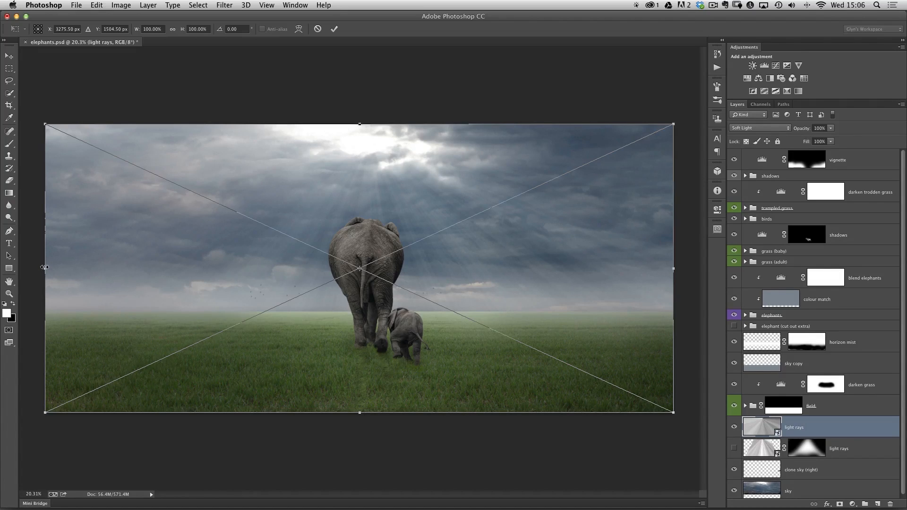
drag(45, 267, 76, 270)
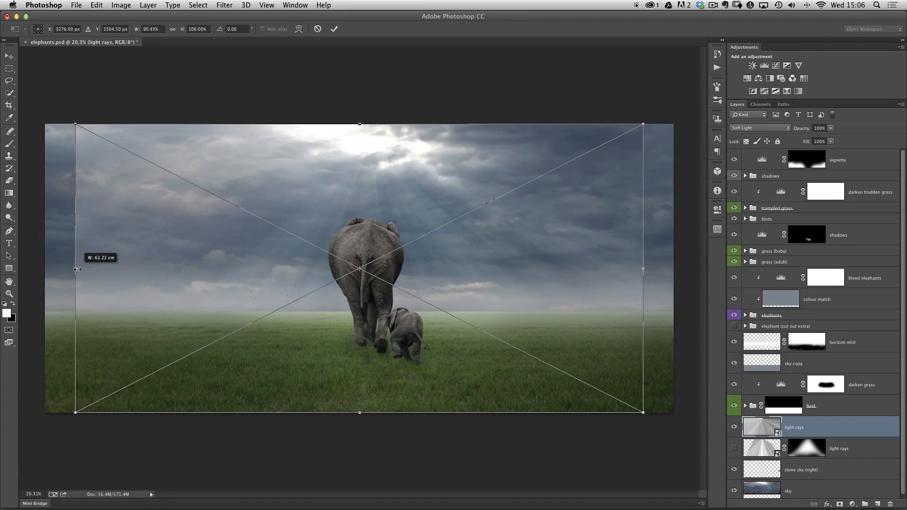
drag(75, 268, 71, 269)
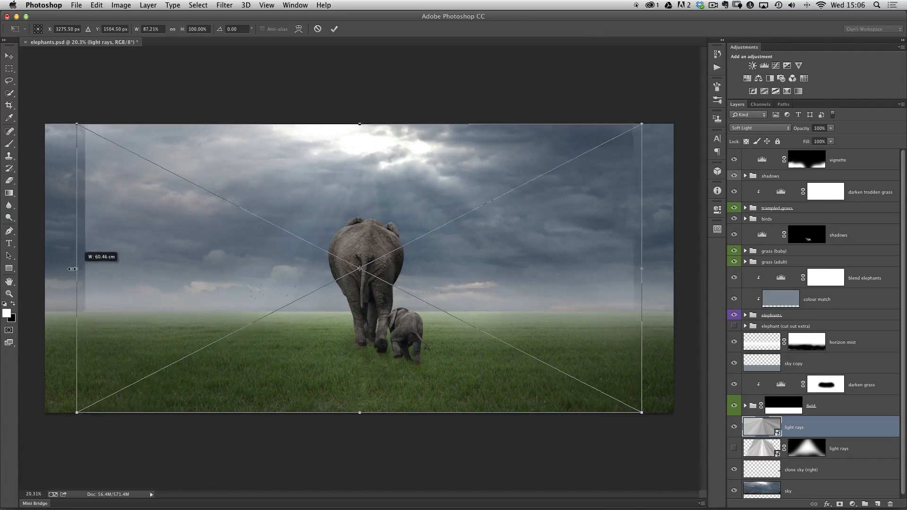
drag(75, 268, 128, 265)
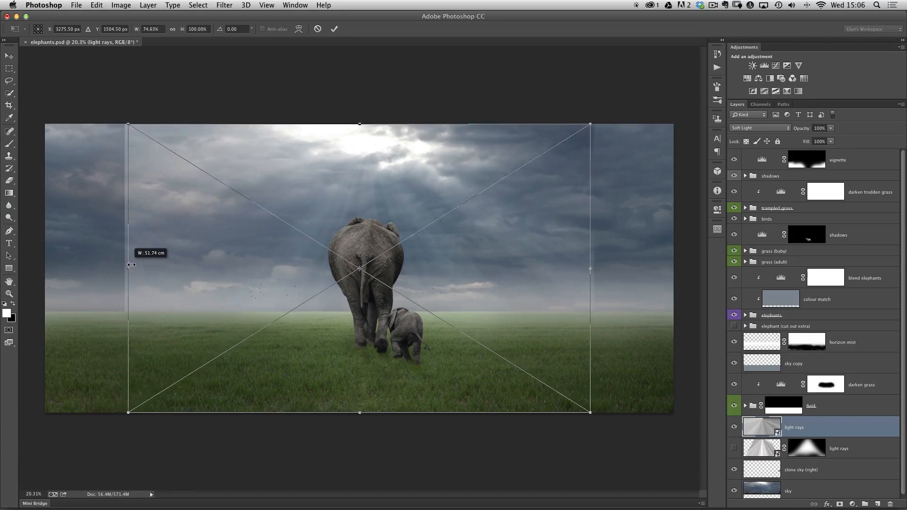
drag(127, 266, 110, 266)
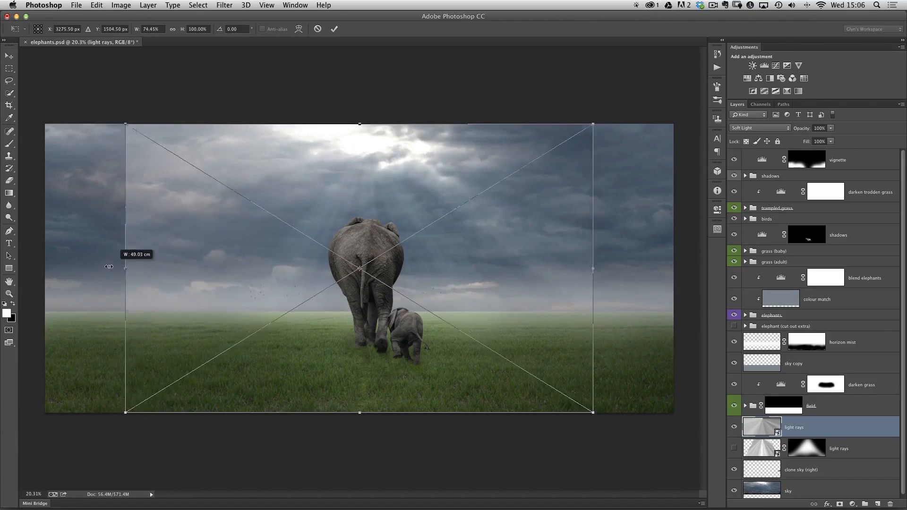
drag(125, 267, 169, 269)
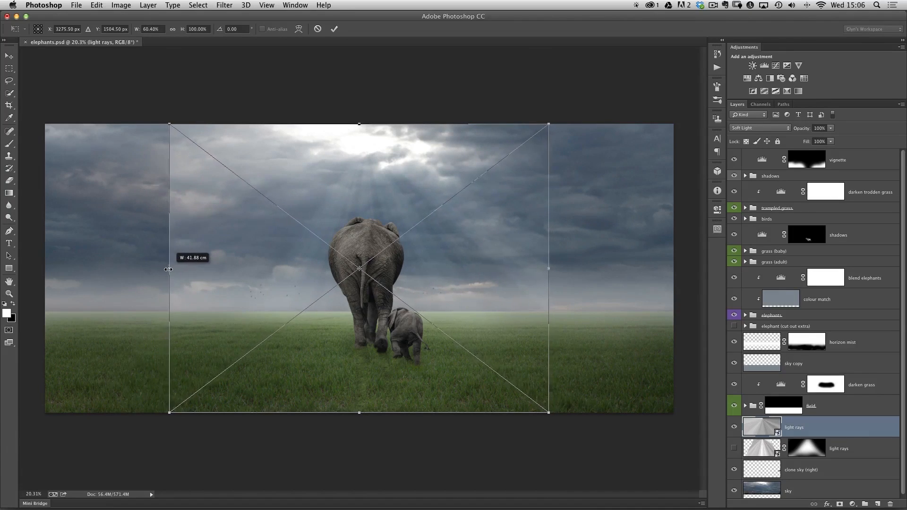
drag(169, 267, 168, 281)
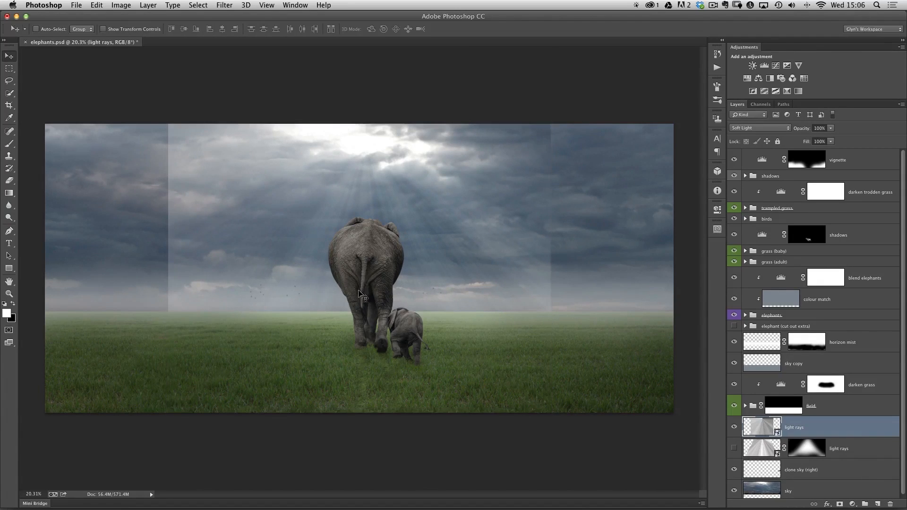
Add a layer mask to the narrowed light rays layer
click(556, 188)
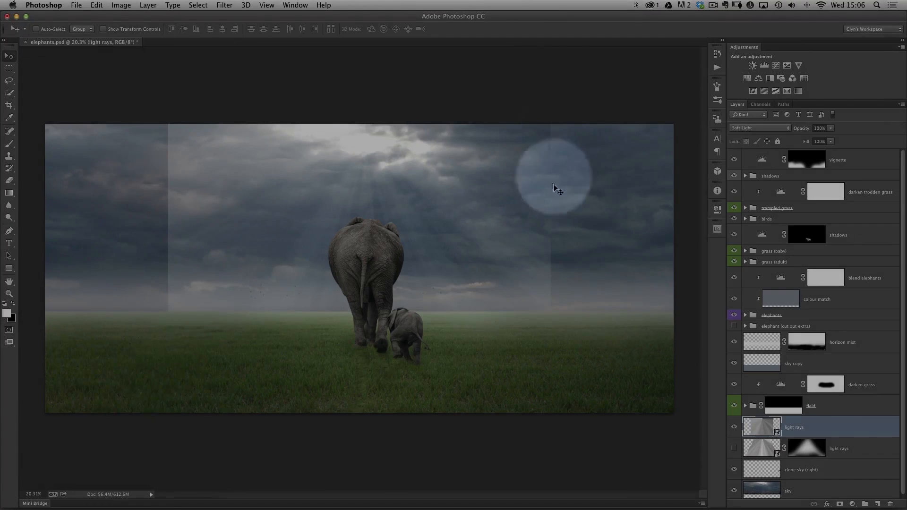
mouse_move(192, 387)
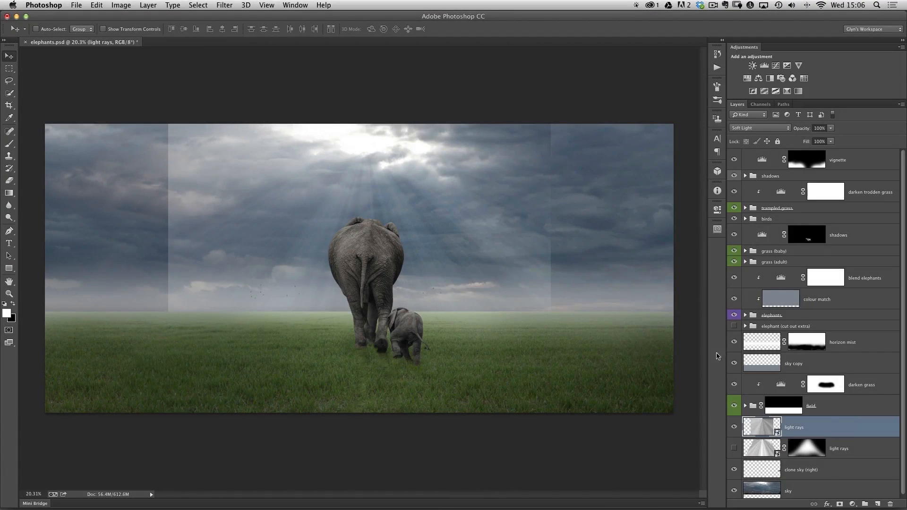
click(806, 427)
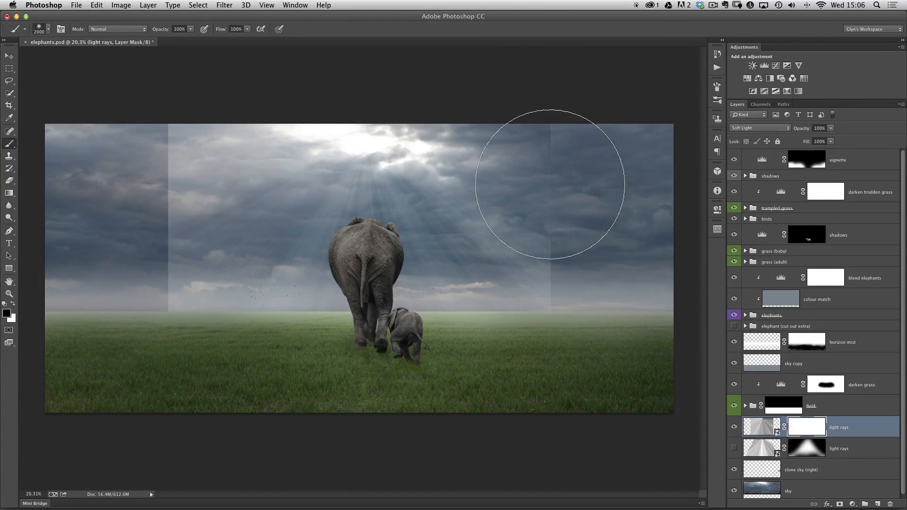
mouse_move(521, 113)
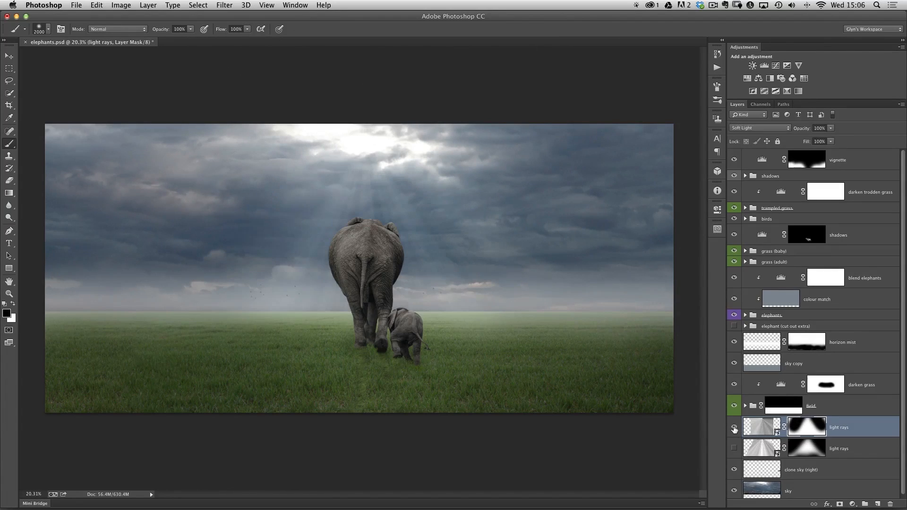
mouse_move(414, 258)
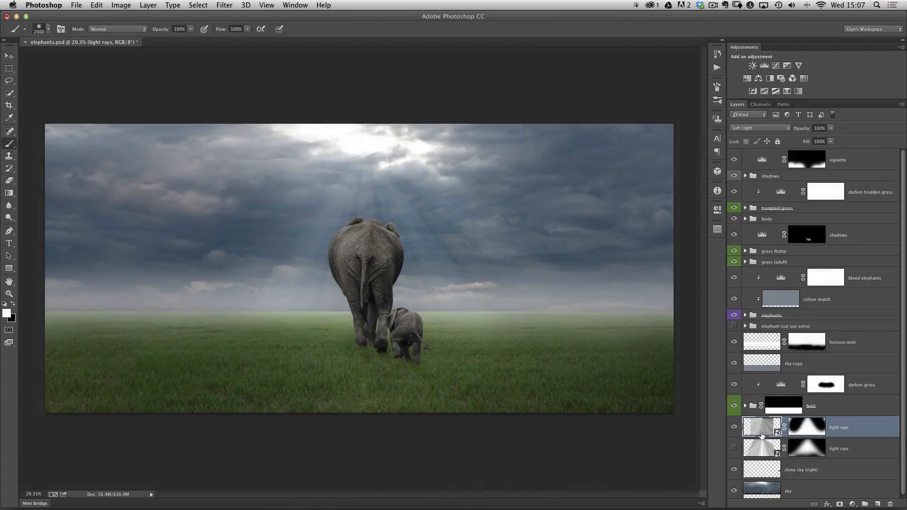
Open the light rays smart object and reopen its Gradient Fill layer settings
double_click(762, 427)
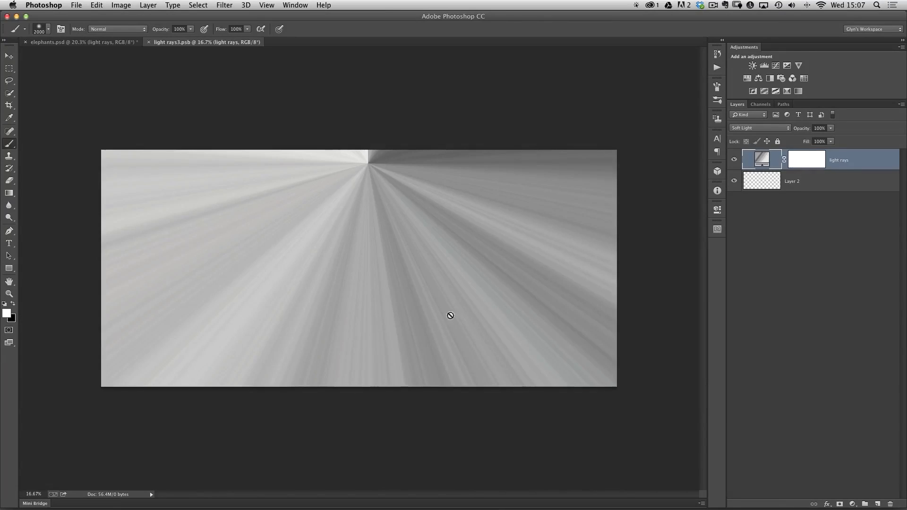
mouse_move(439, 322)
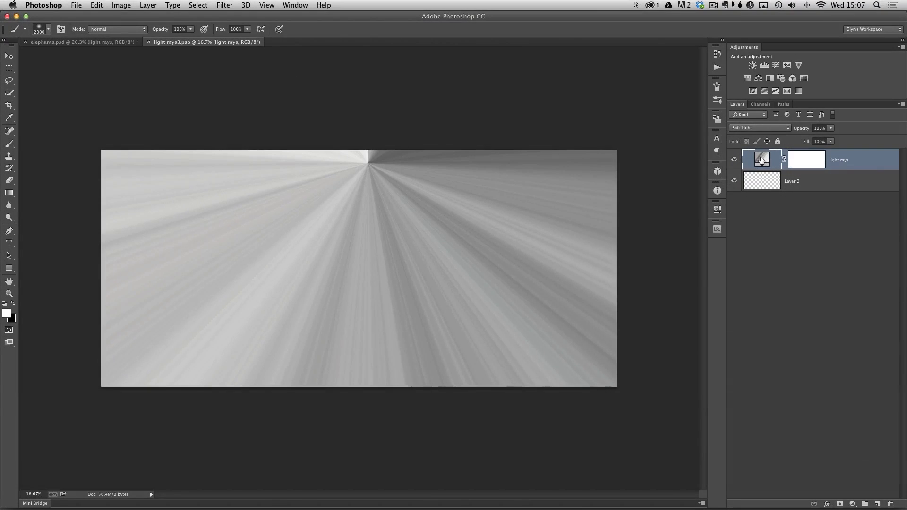
double_click(762, 159)
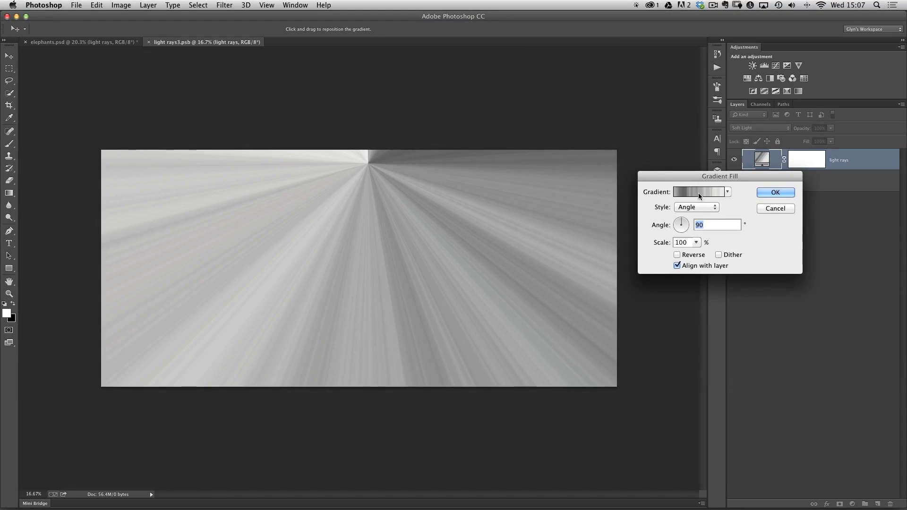
Randomize the noise gradient several times until a mid-grey streak pattern suits, then commit it
click(699, 192)
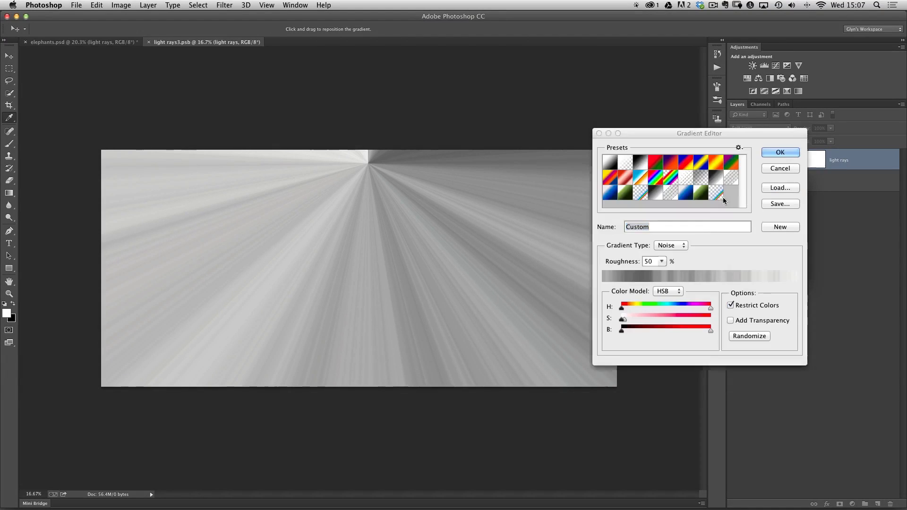
click(749, 335)
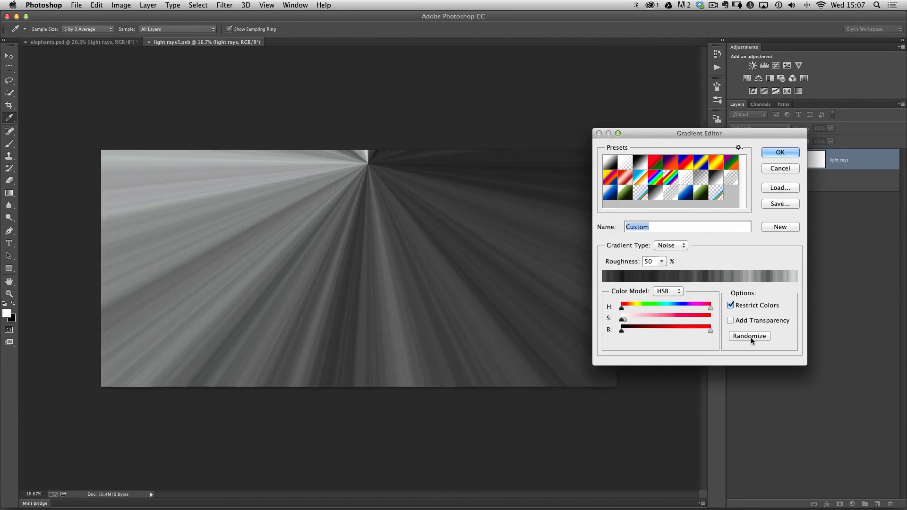
click(748, 337)
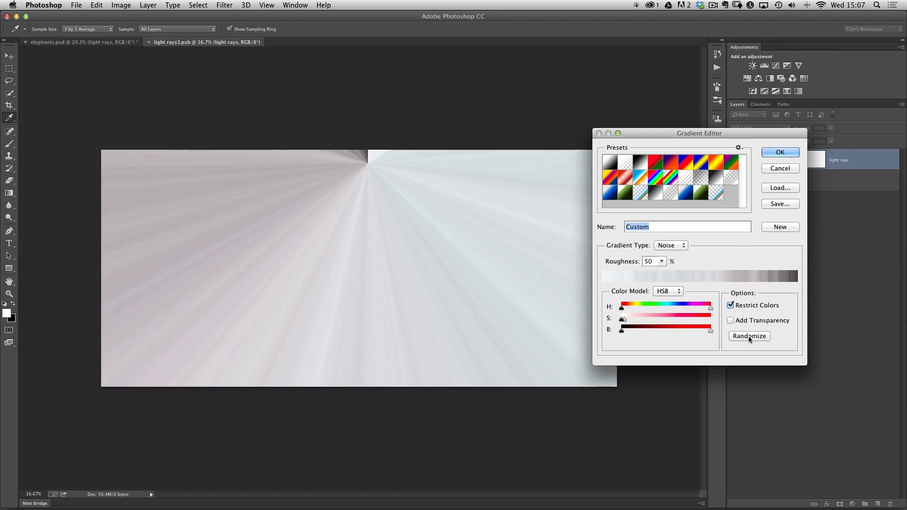
click(750, 337)
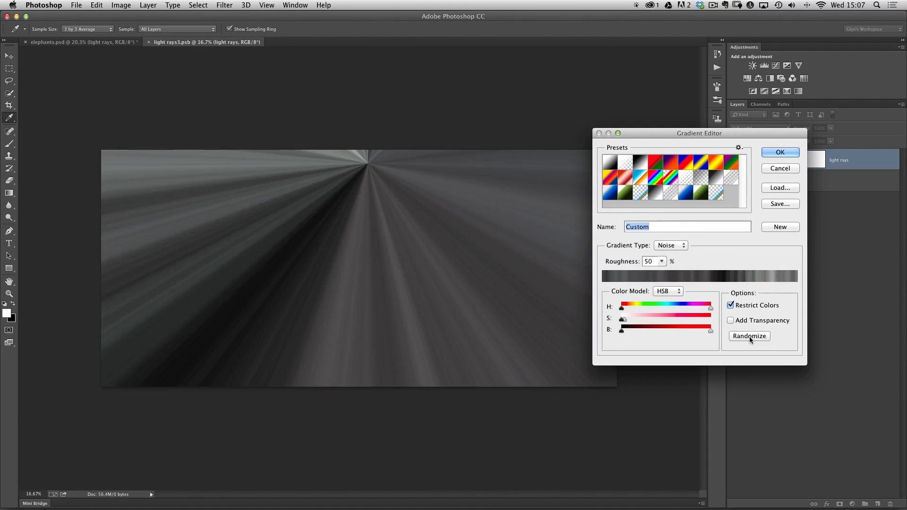
click(749, 337)
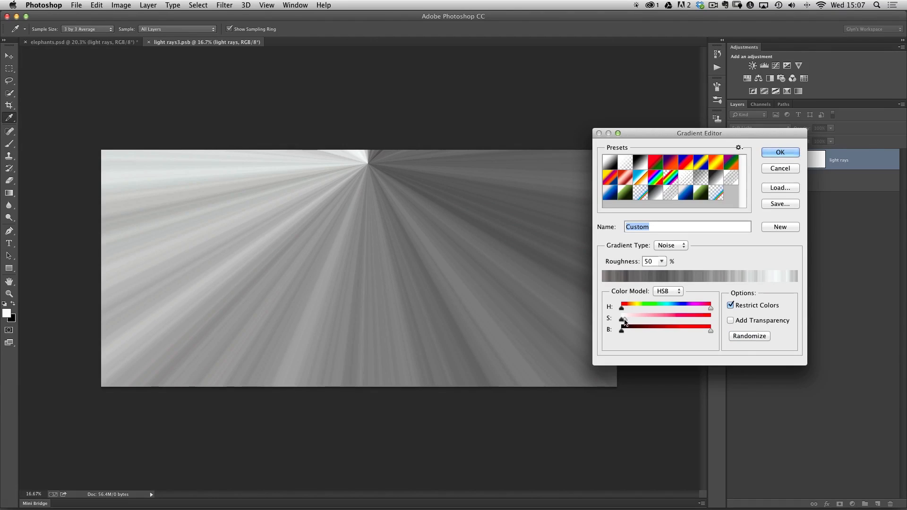
click(749, 337)
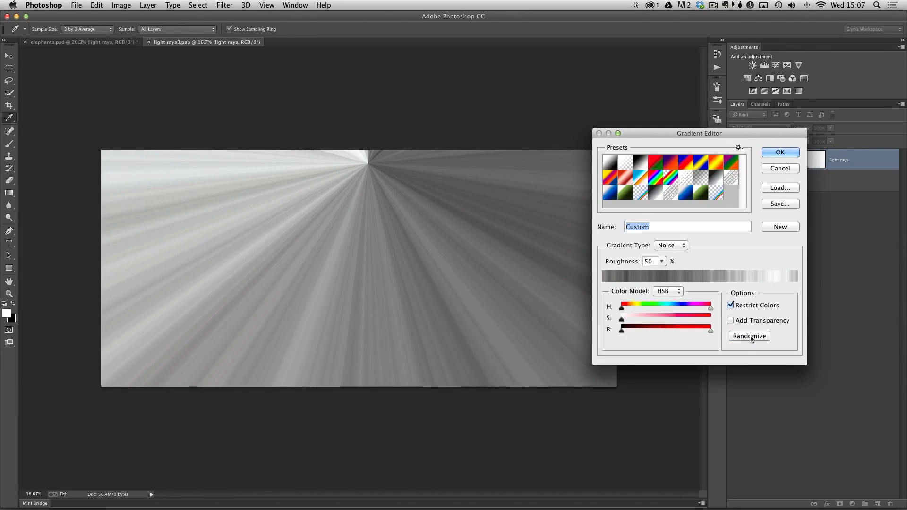
click(748, 337)
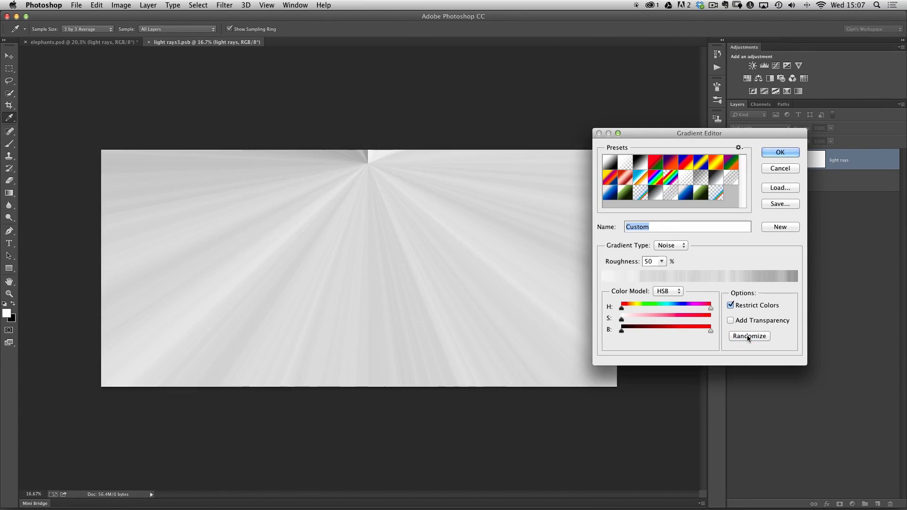
click(748, 336)
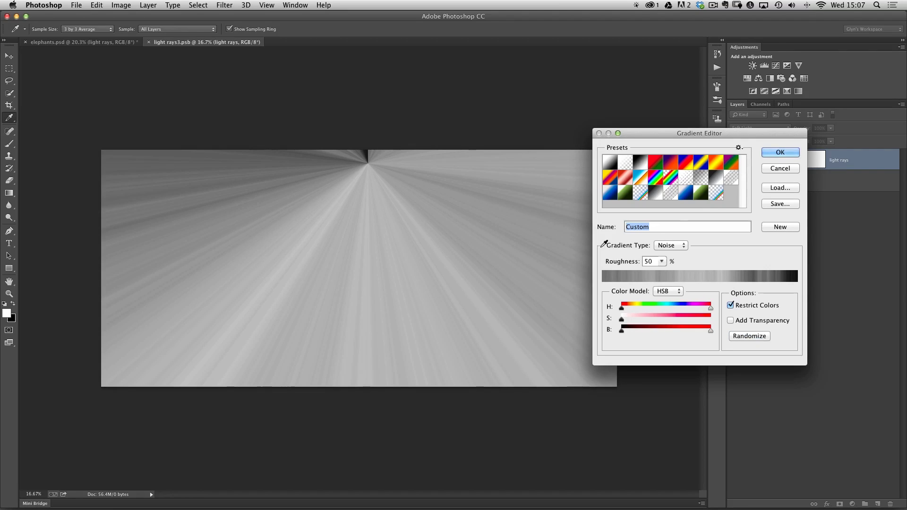
click(779, 152)
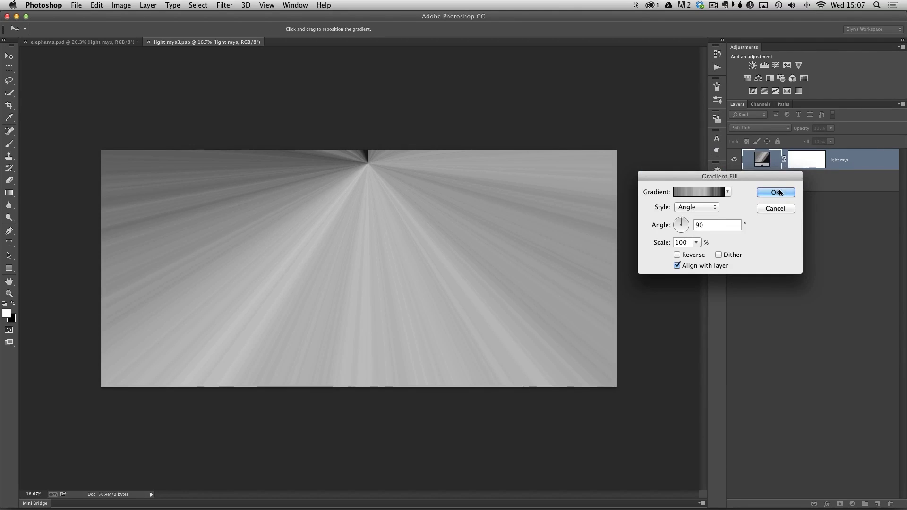
click(775, 192)
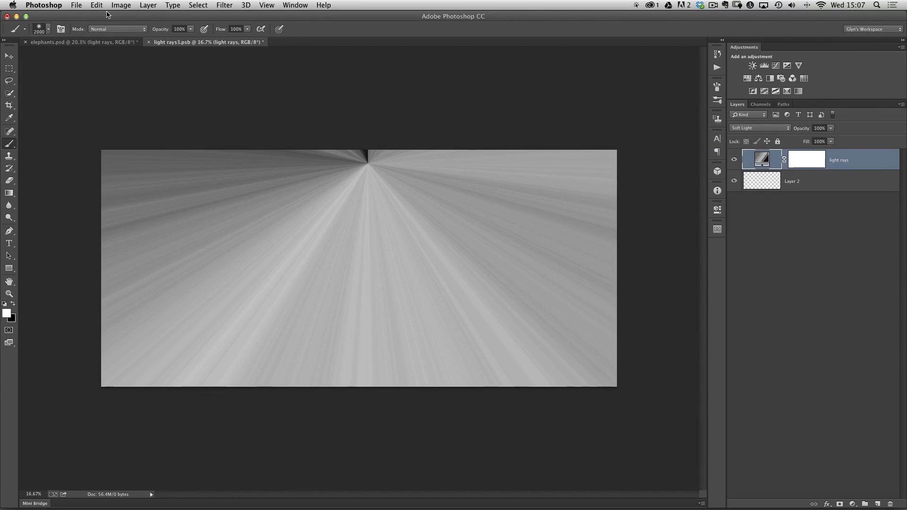
Close the light rays smart object, saving its changes so the composite updates
click(76, 6)
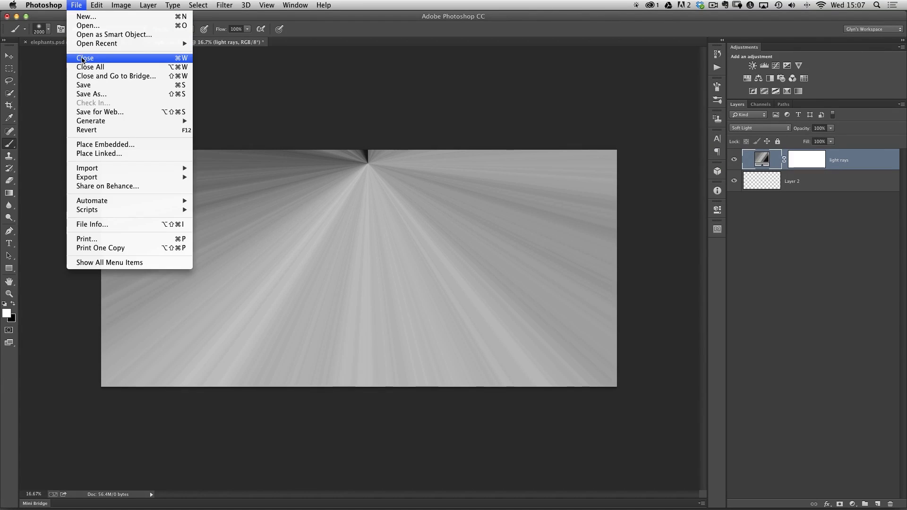
click(85, 58)
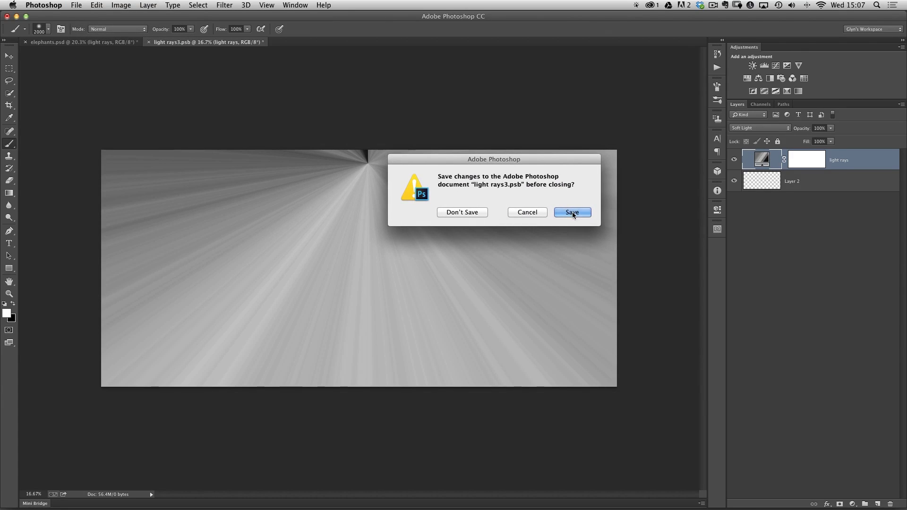
click(570, 213)
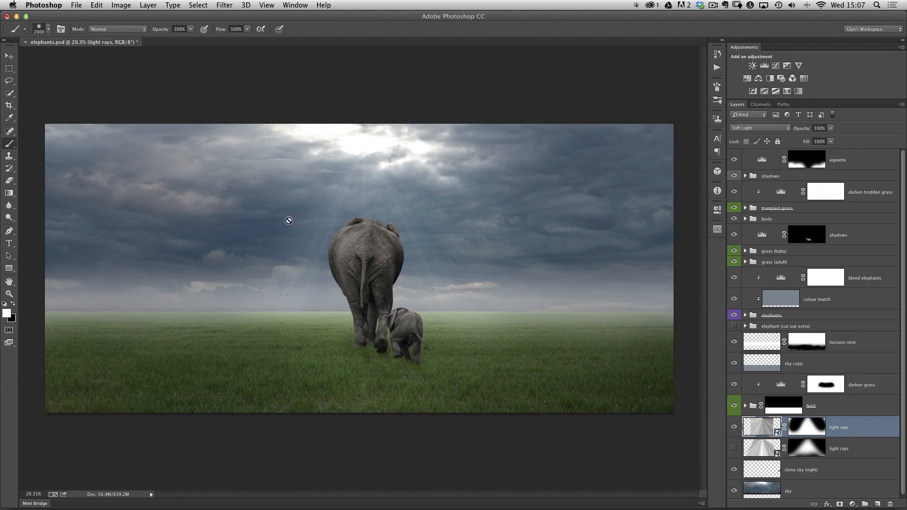
click(733, 427)
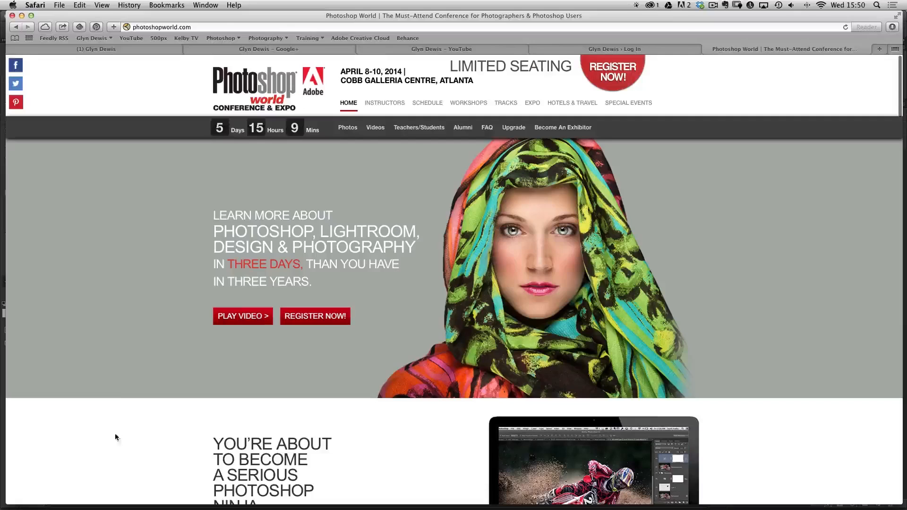
mouse_move(385, 103)
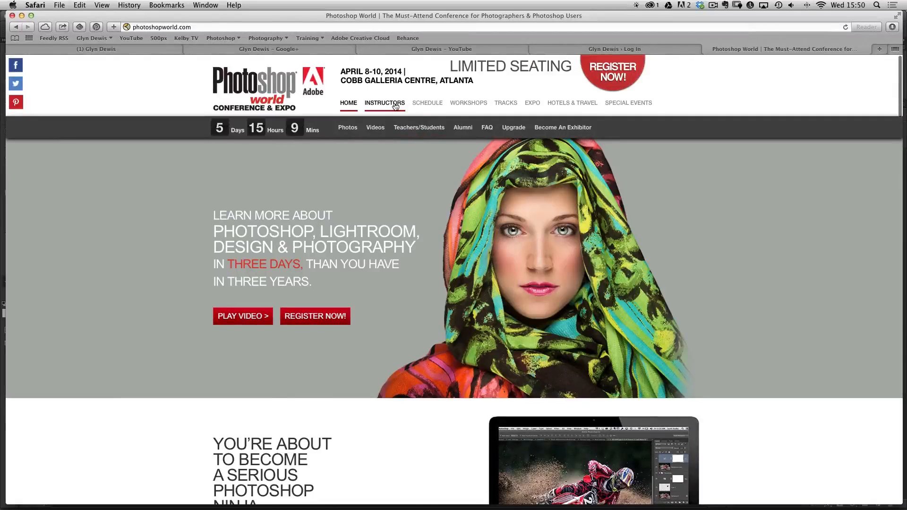
Go to the Instructors page and open Glyn Dewis's Speaker Bio & Classes page
click(384, 103)
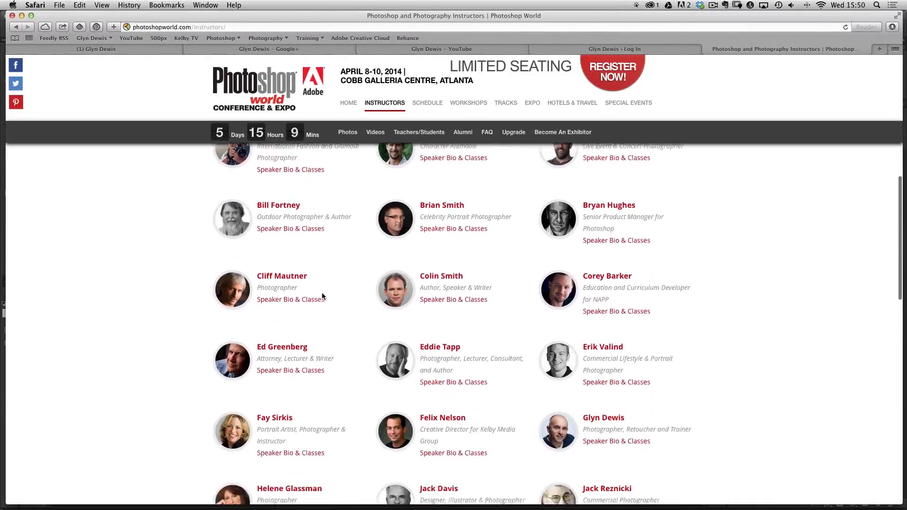
scroll(down, 3)
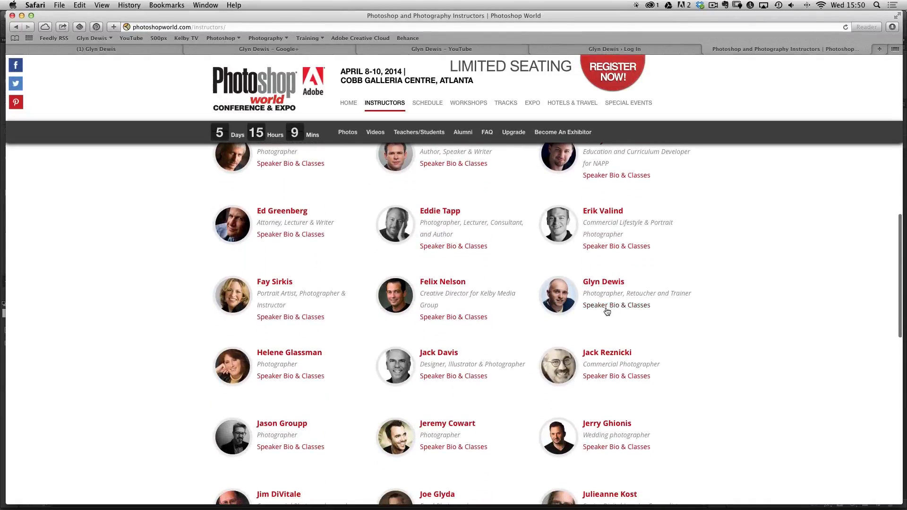
click(616, 306)
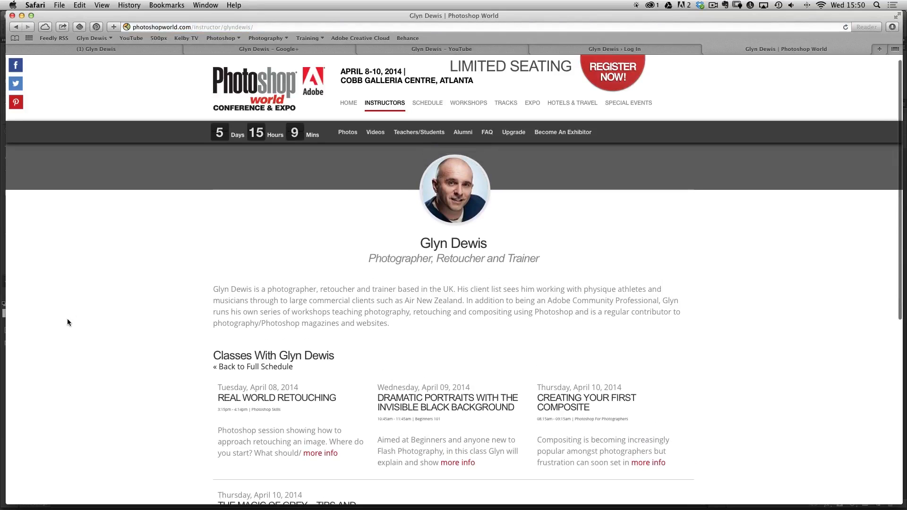
mouse_move(93, 325)
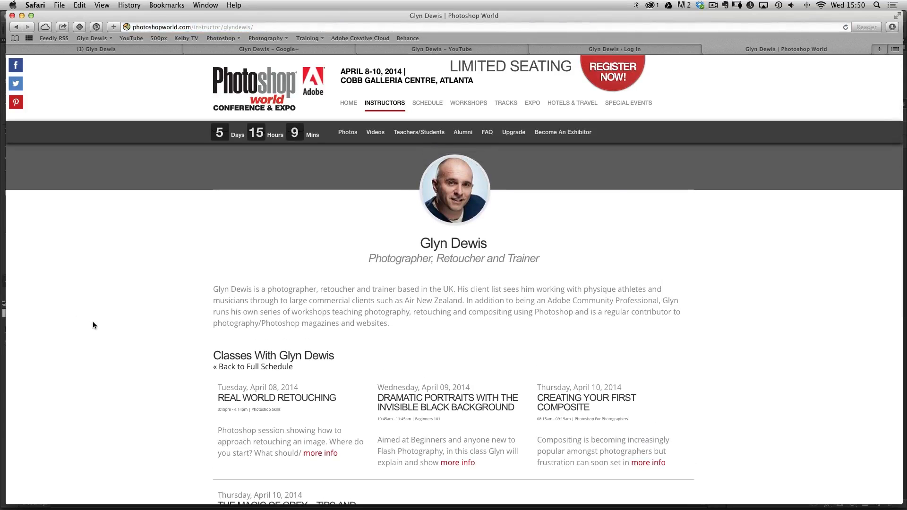